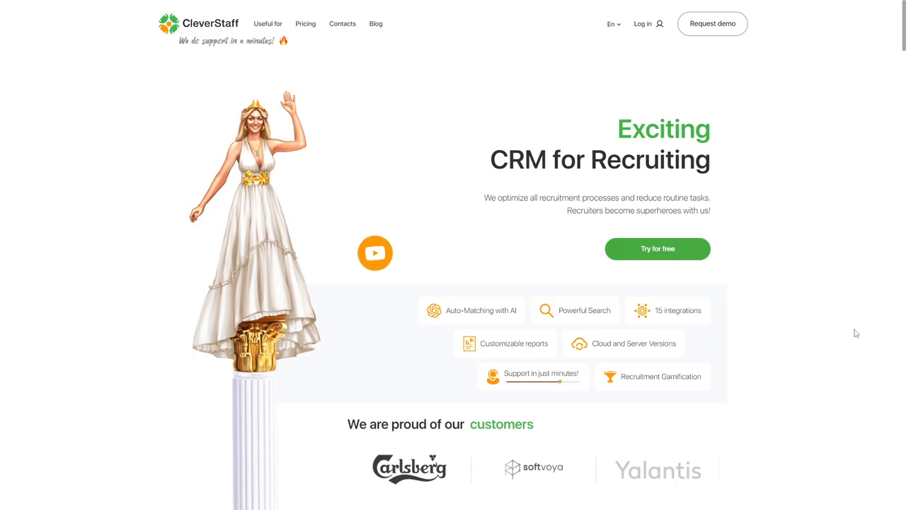
mouse_move(805, 309)
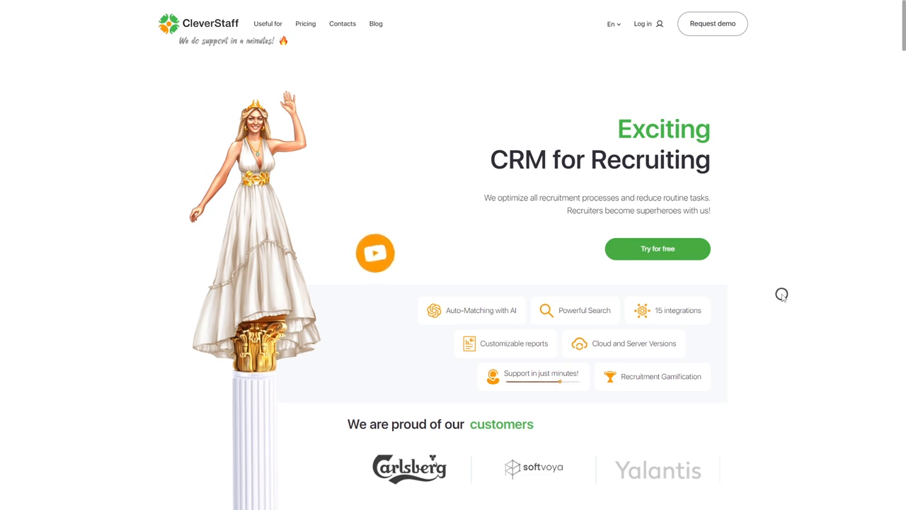
Log in from the website and sign in to land on the Organizer's My tasks board.
scroll("down", 3)
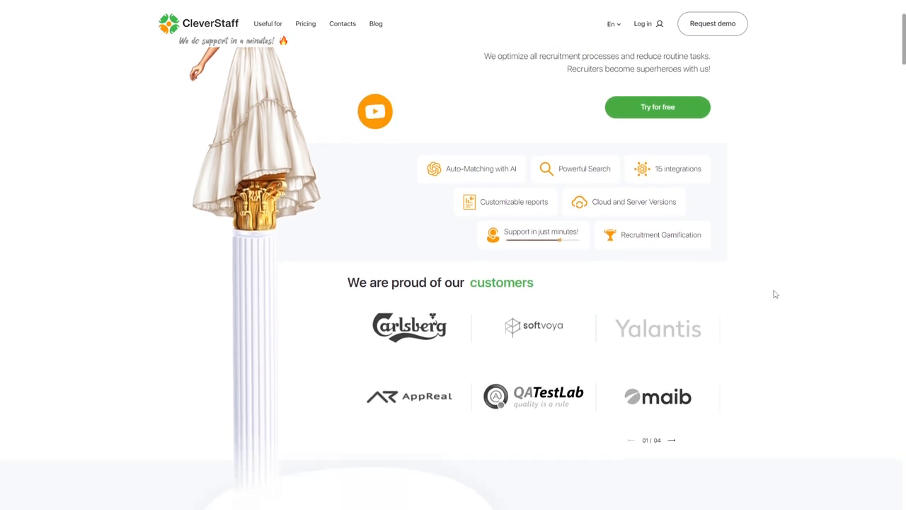
scroll("down", 3)
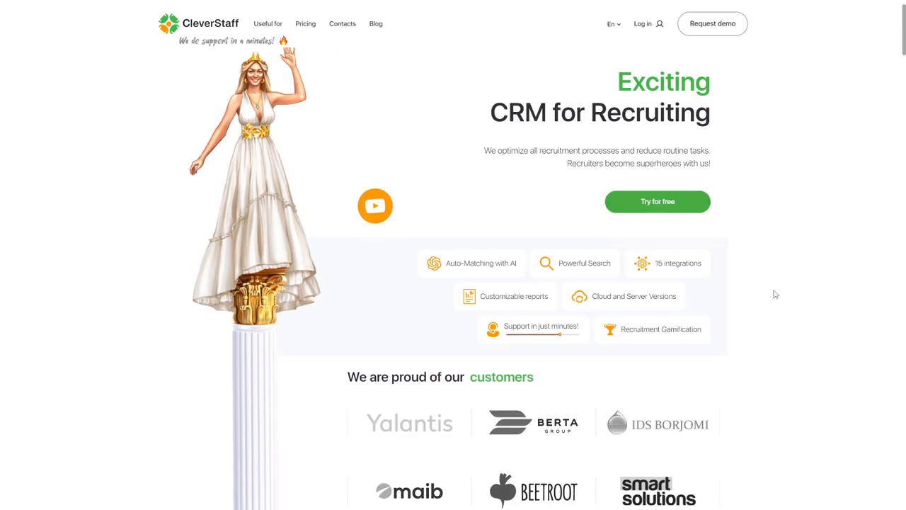
scroll("down", 3)
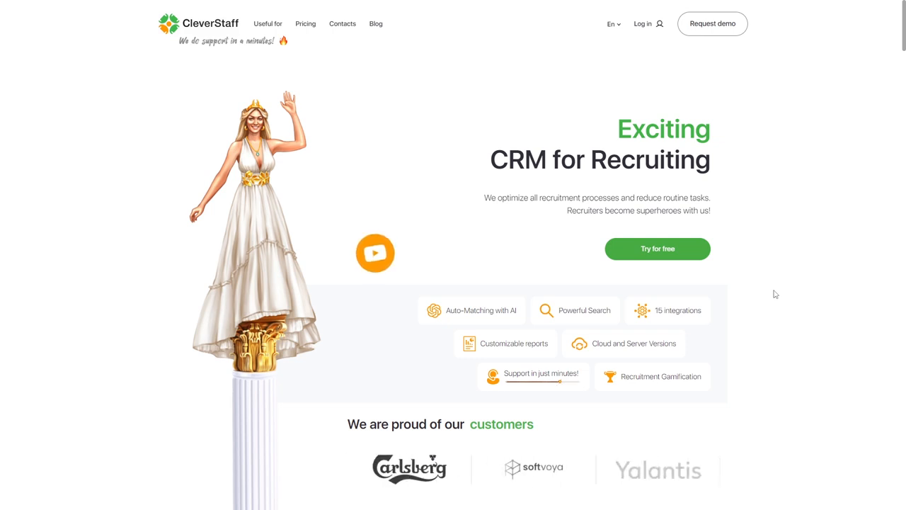
left_click(642, 23)
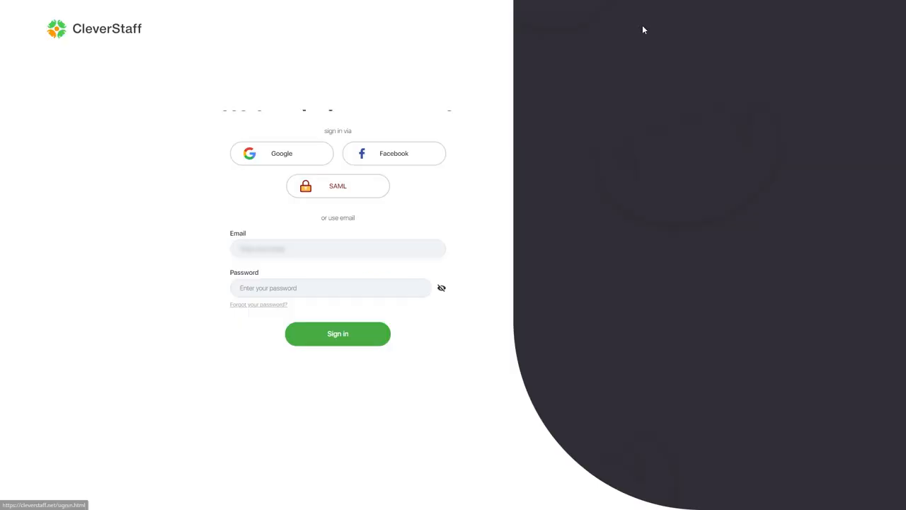
left_click(337, 334)
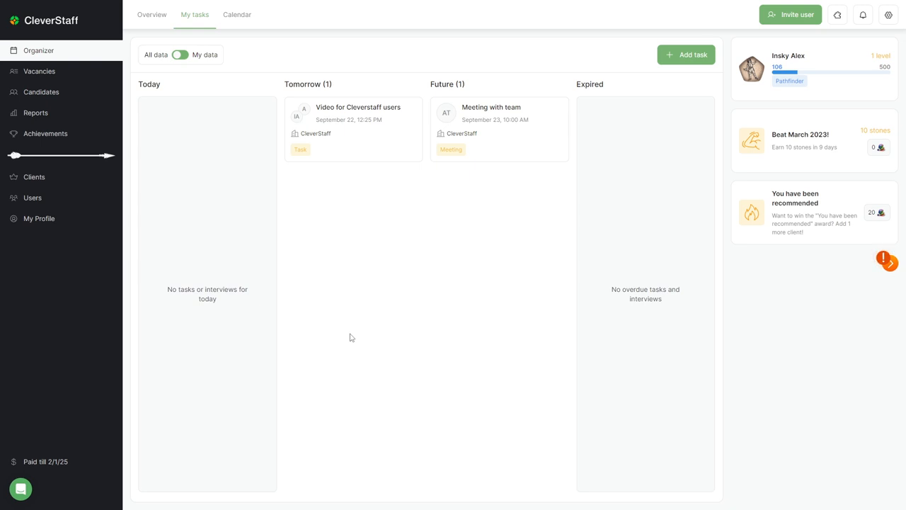
mouse_move(631, 80)
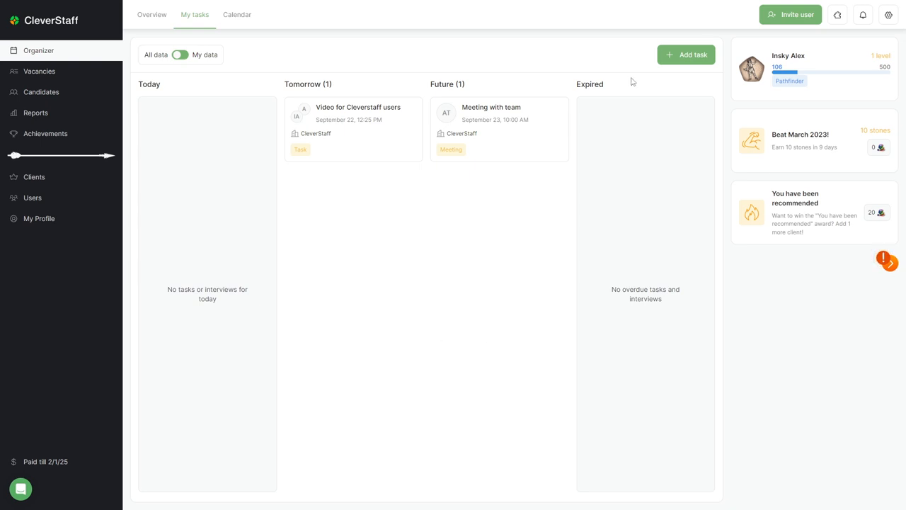
mouse_move(316, 190)
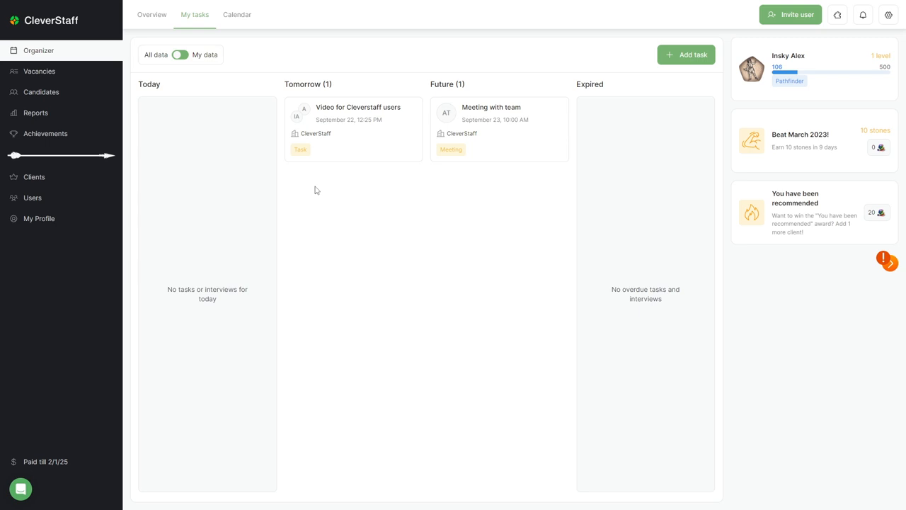
mouse_move(320, 195)
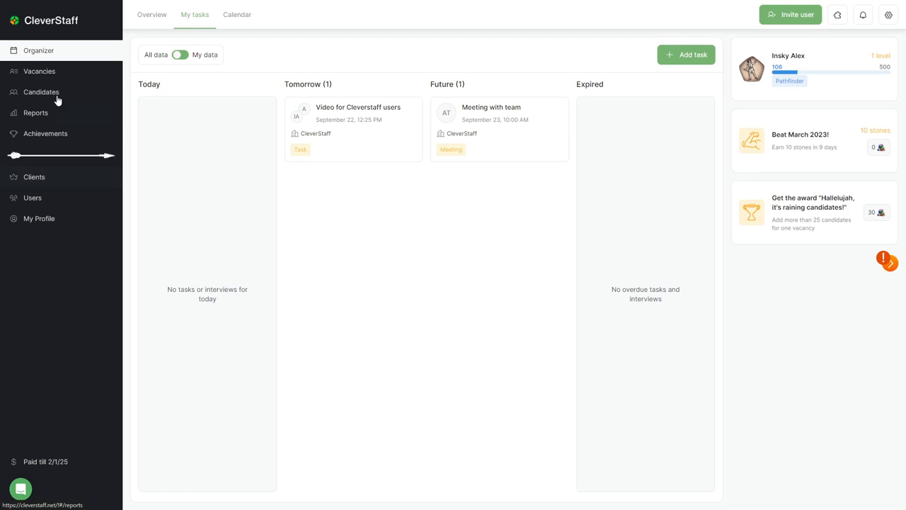
Tour the Vacancies, Reports, Achievements and My Profile pages in turn.
left_click(40, 91)
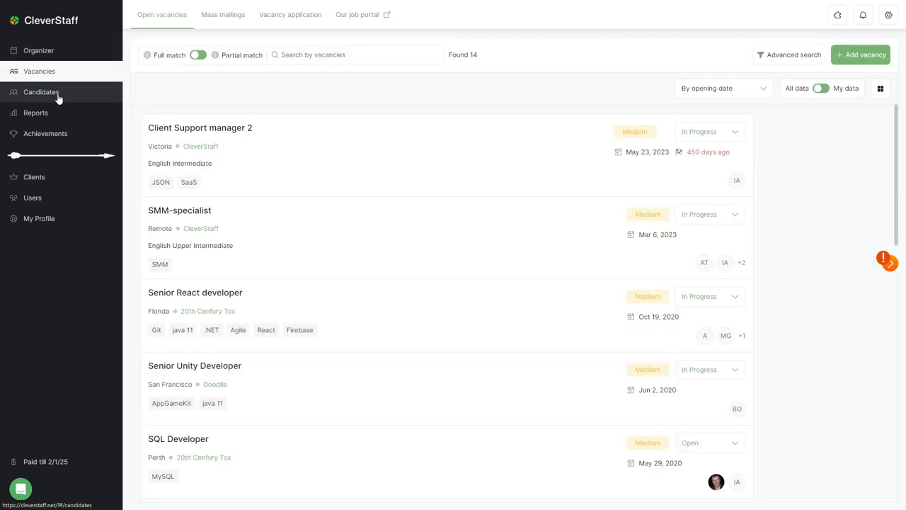
left_click(36, 113)
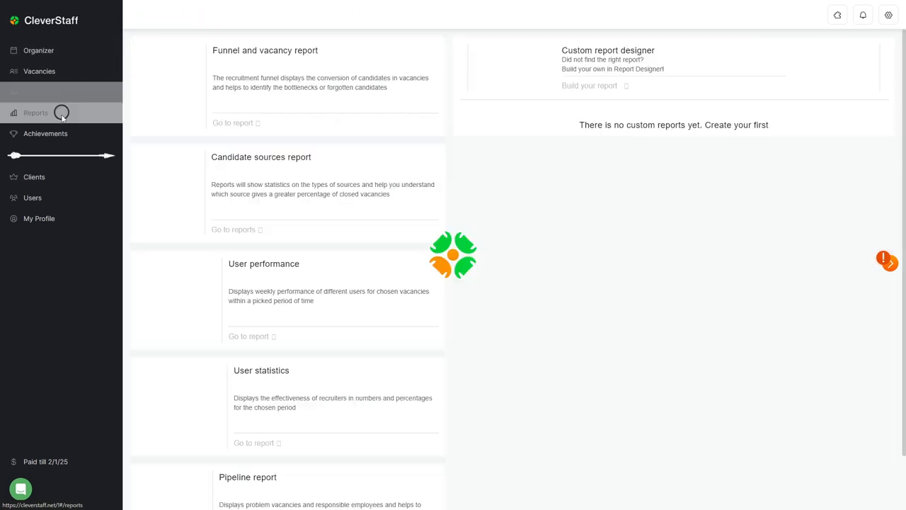
left_click(46, 133)
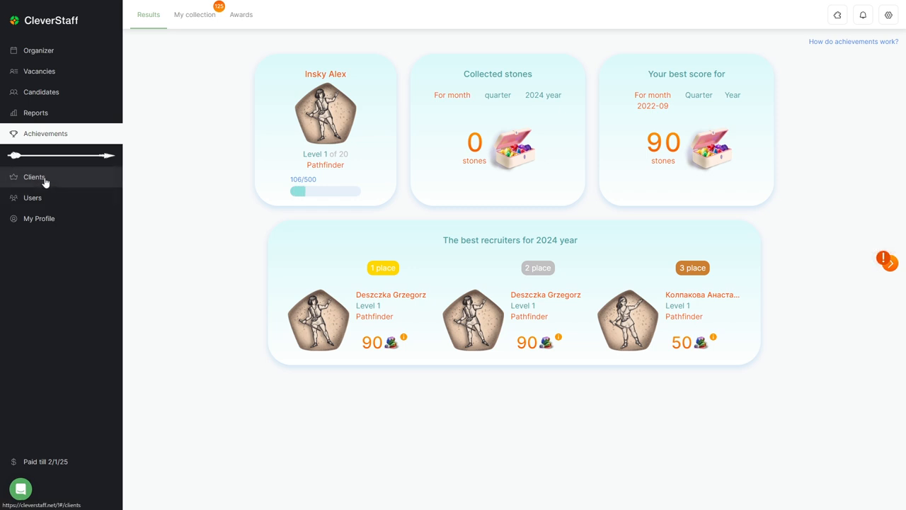
left_click(32, 198)
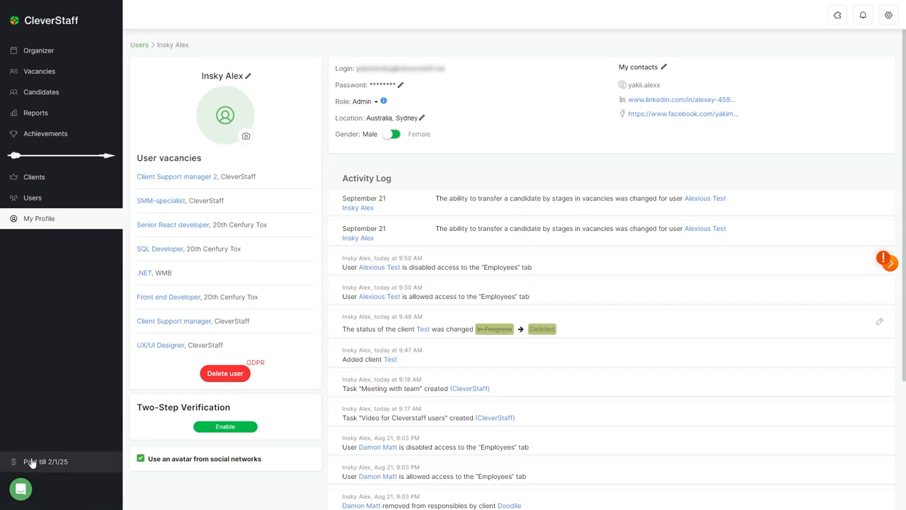
View the Balance and Payment page via Paid till, briefly showing the support chat.
left_click(45, 462)
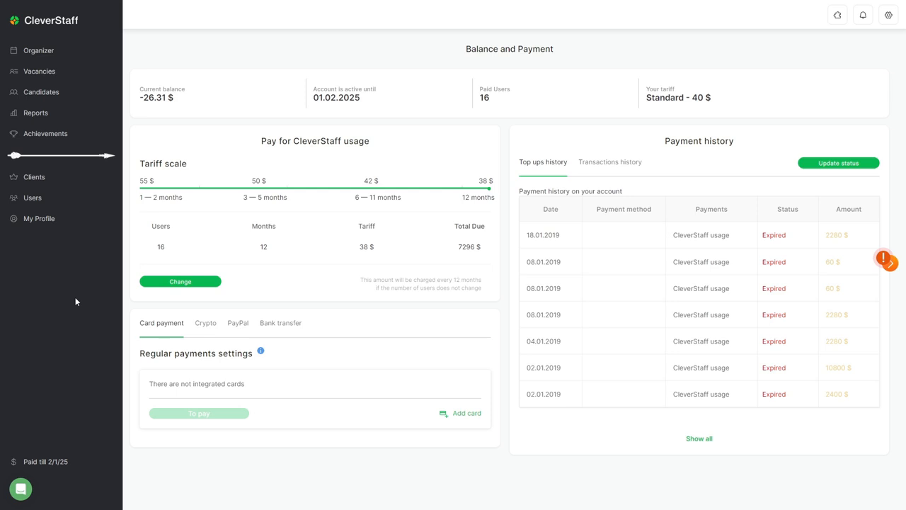
mouse_move(20, 488)
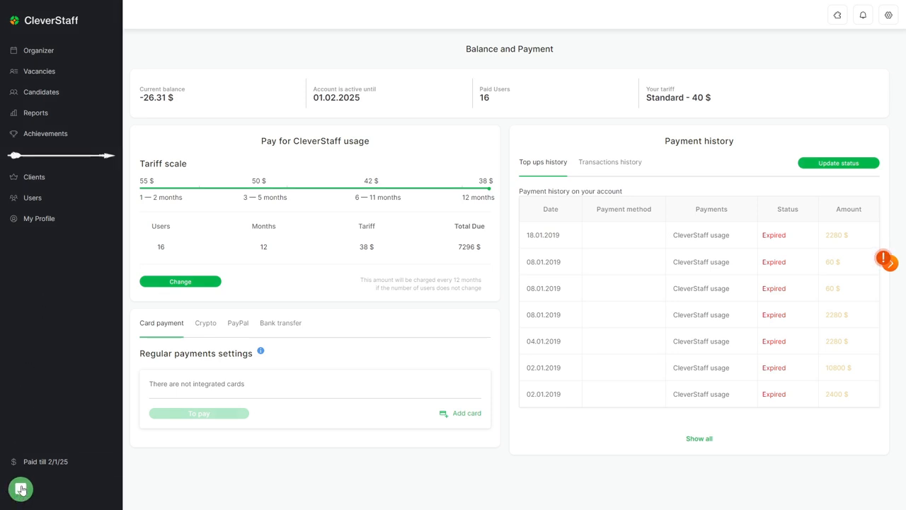
left_click(21, 489)
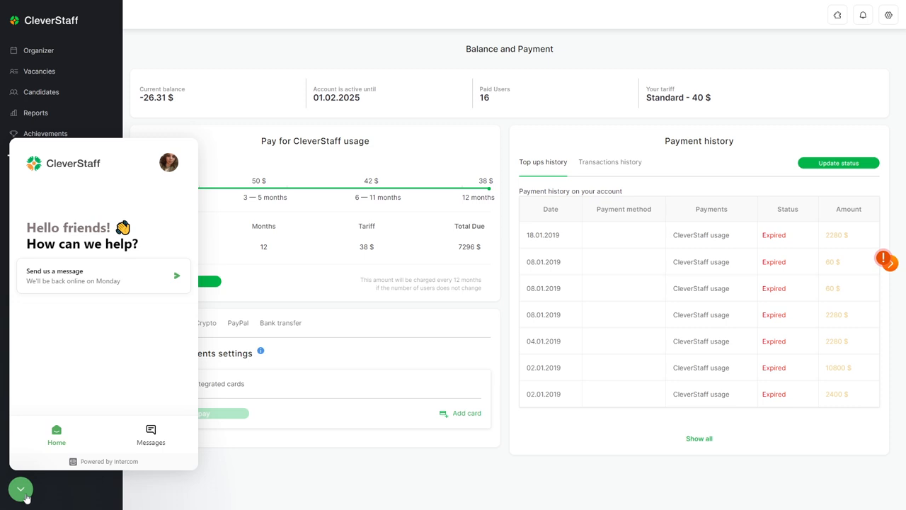
left_click(20, 490)
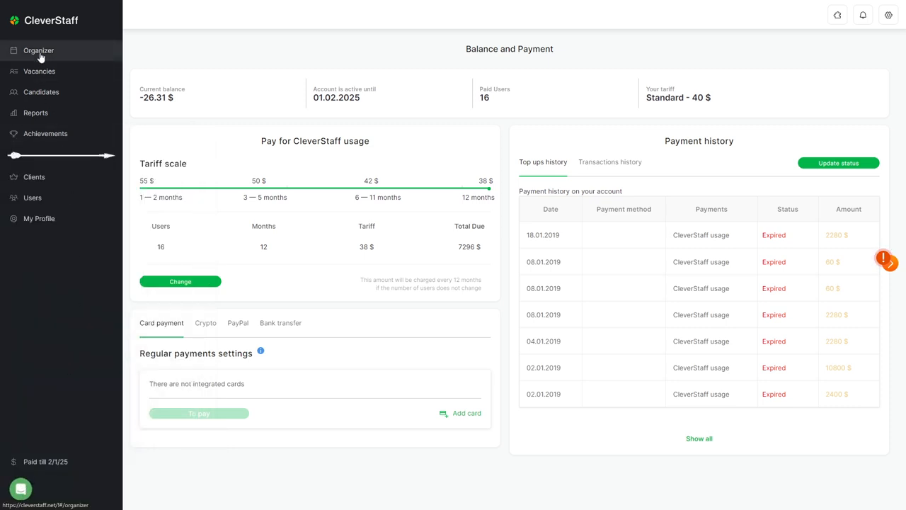
Return to Organizer and cycle through Overview, Calendar and back to My tasks.
left_click(38, 51)
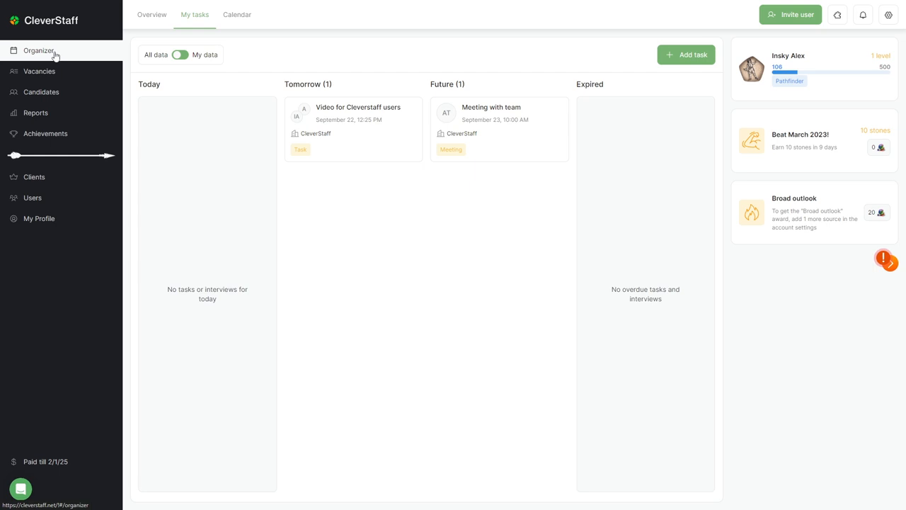
left_click(152, 15)
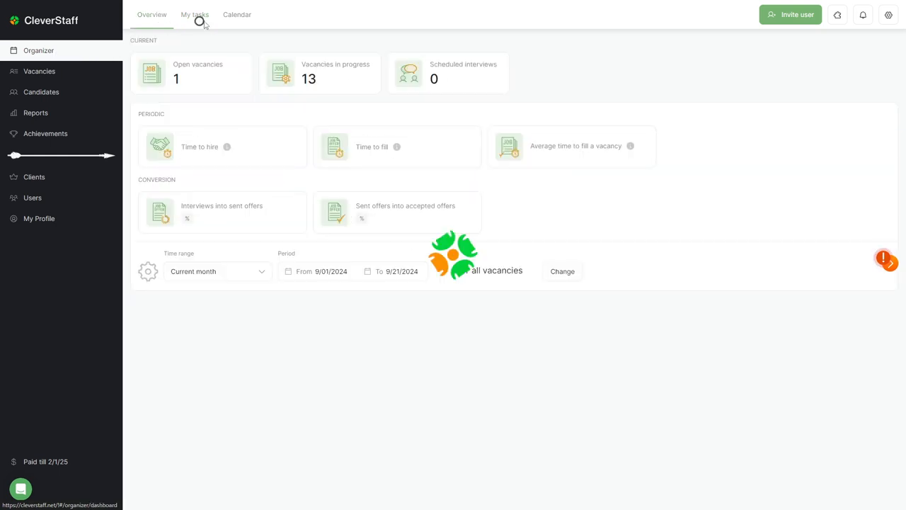
left_click(236, 14)
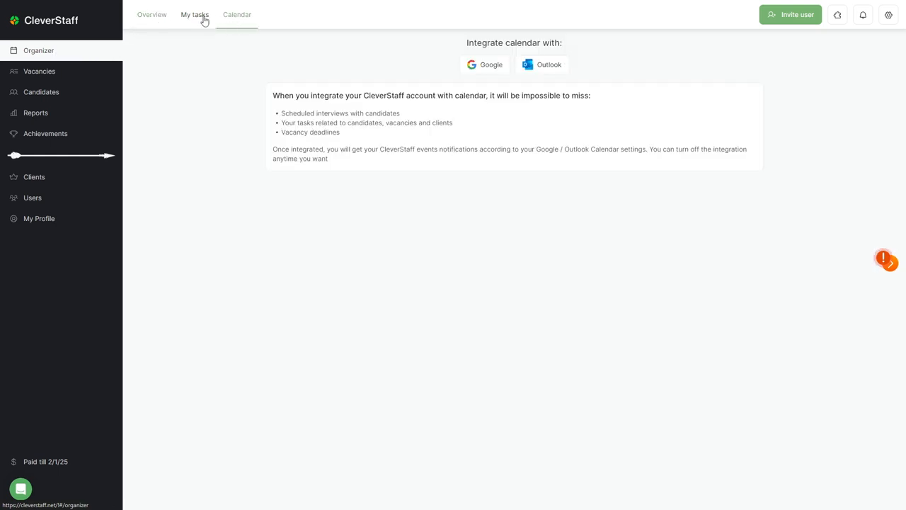
left_click(196, 14)
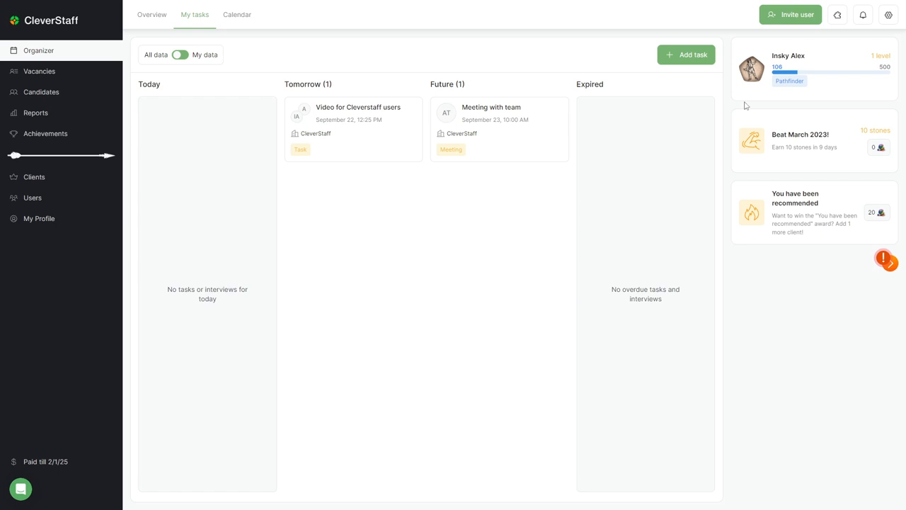
left_click(790, 14)
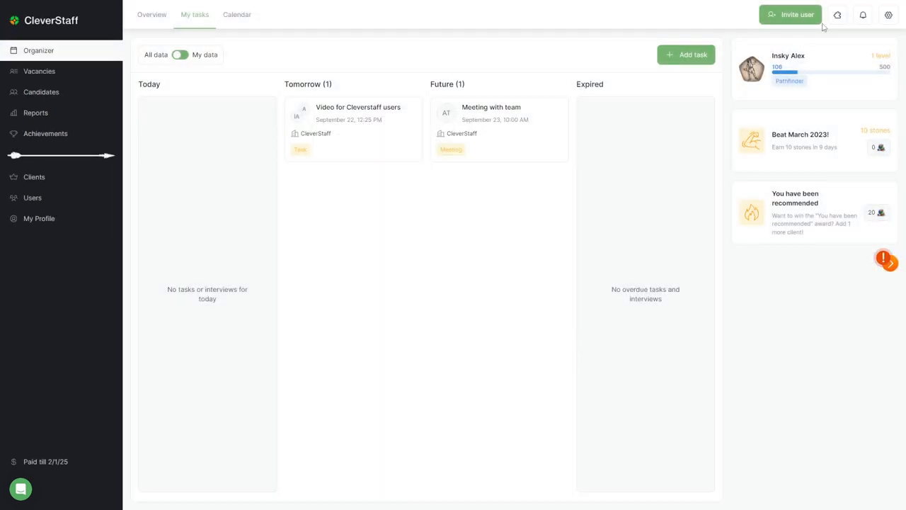
Glance at the integrations list, extension page, notifications and account settings menus.
left_click(838, 14)
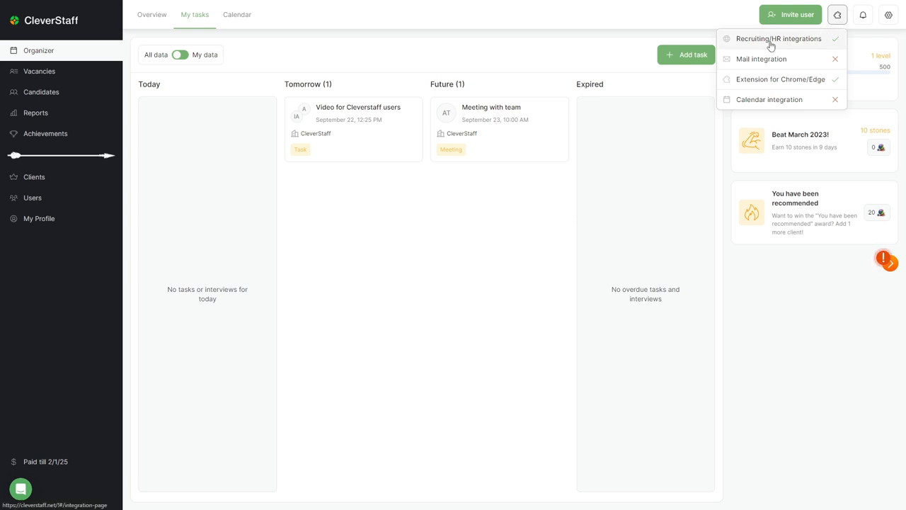
mouse_move(780, 80)
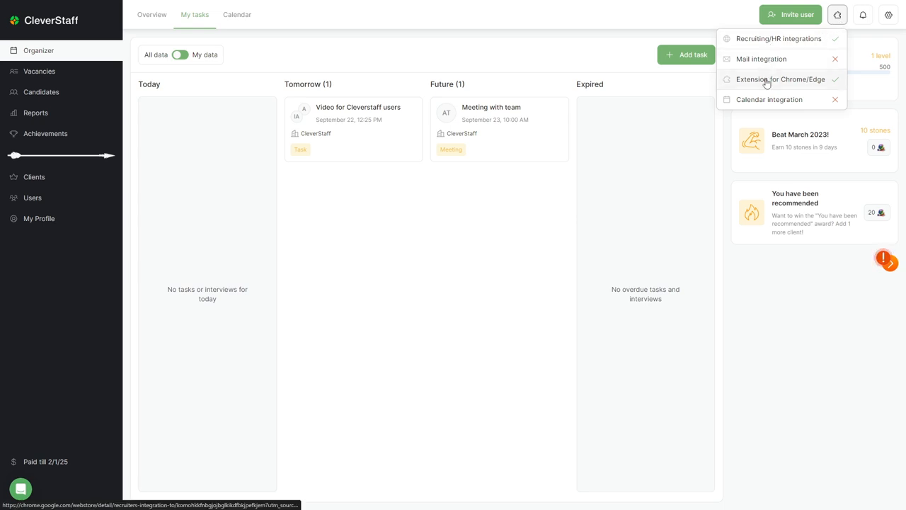
left_click(838, 15)
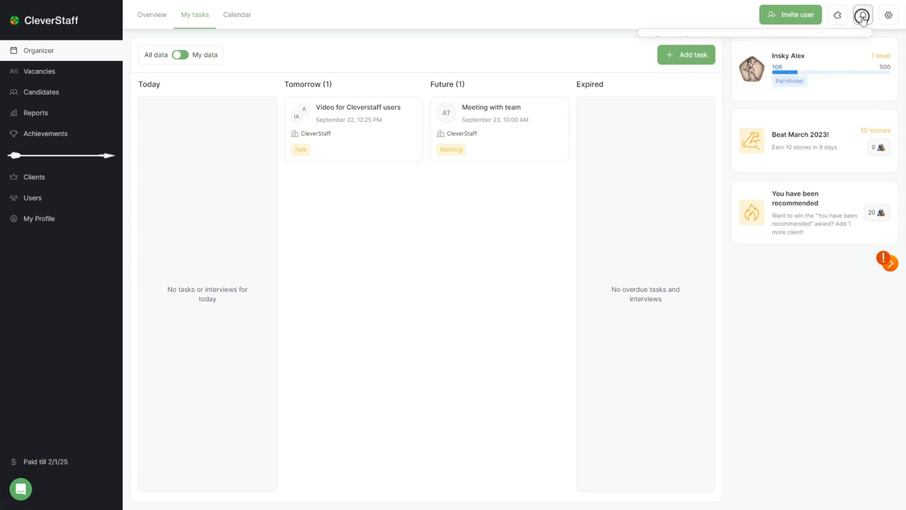
left_click(838, 15)
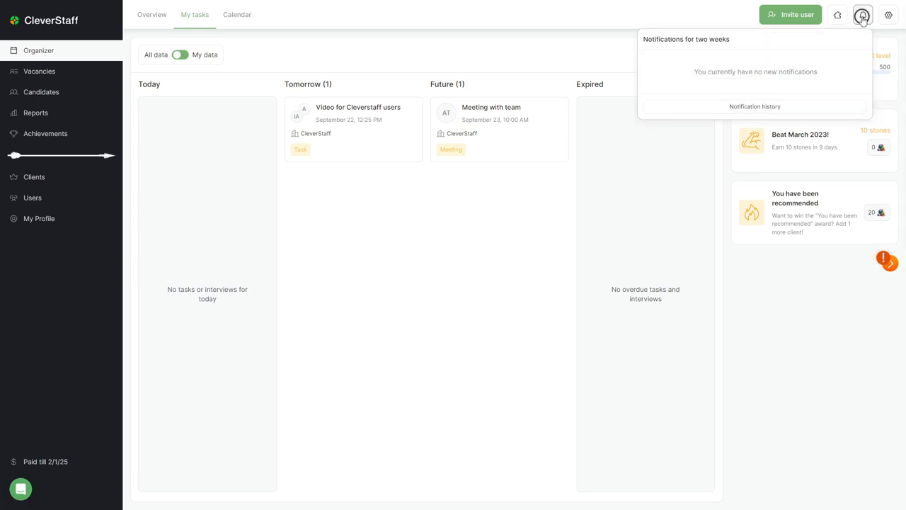
left_click(889, 15)
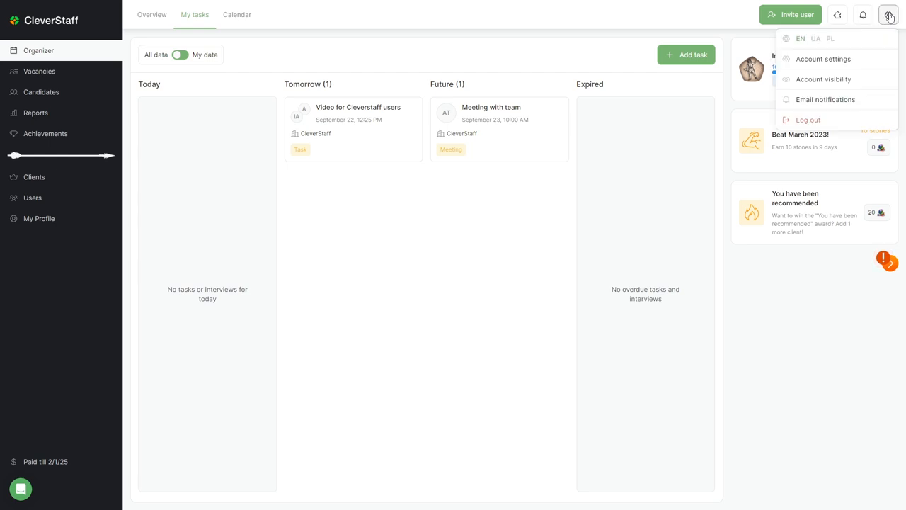
left_click(889, 14)
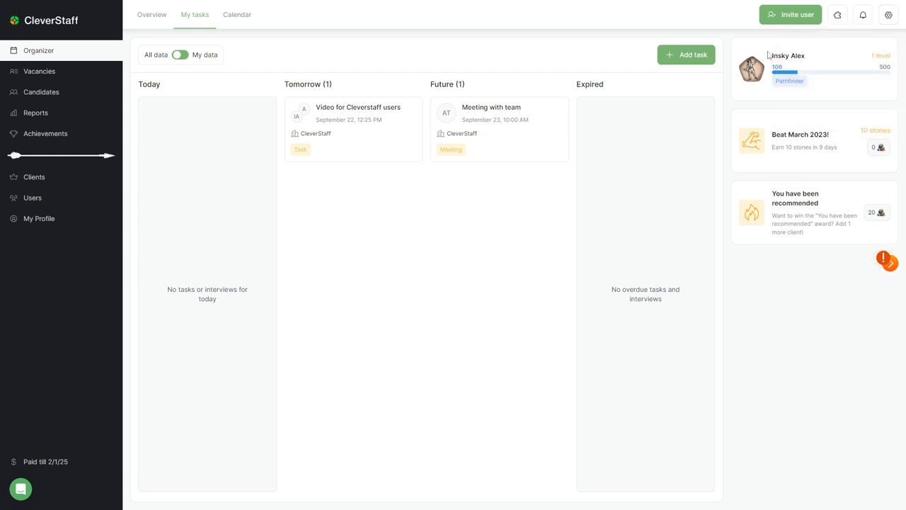
mouse_move(753, 258)
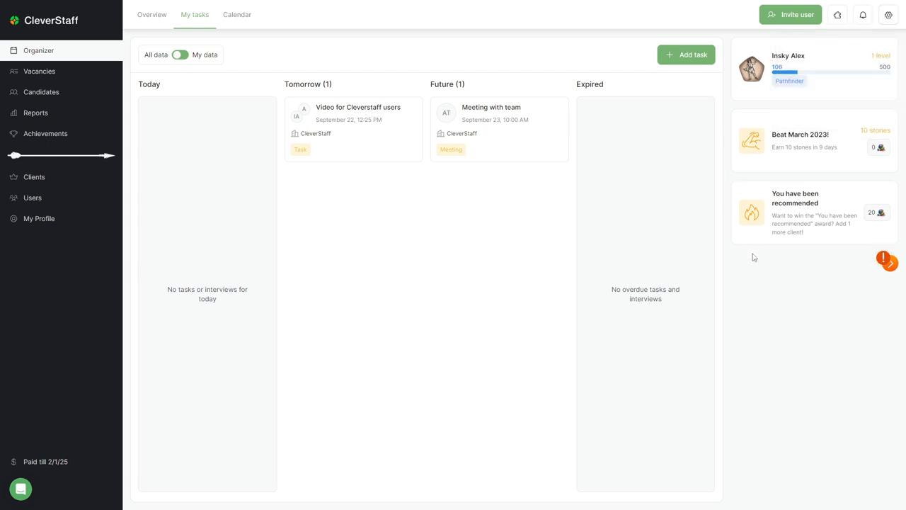
mouse_move(418, 222)
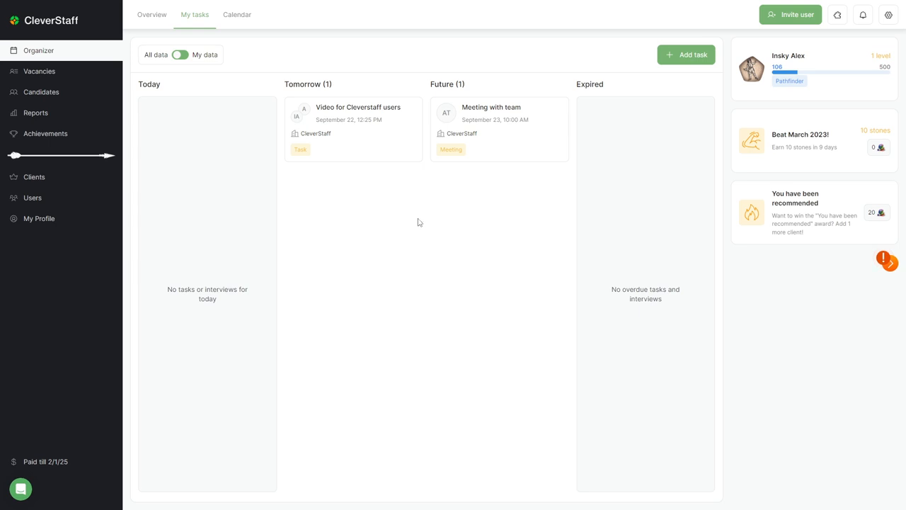
mouse_move(178, 141)
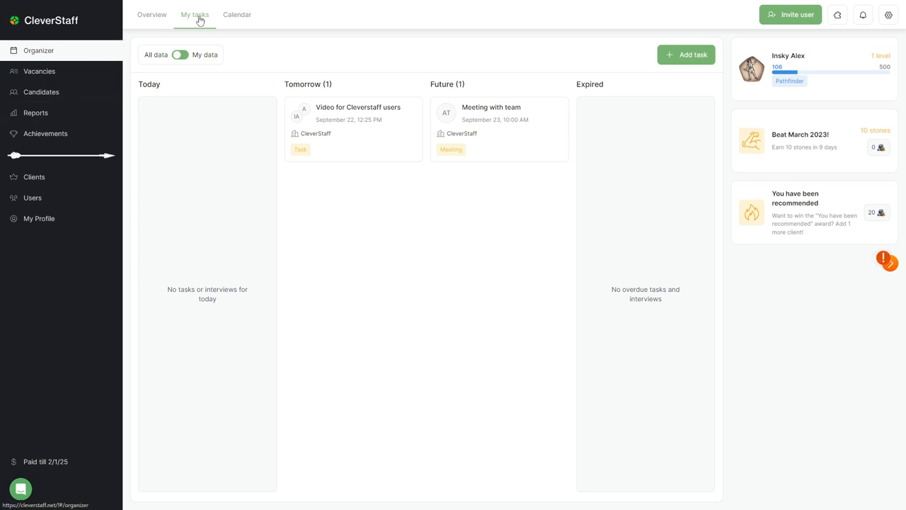
mouse_move(199, 34)
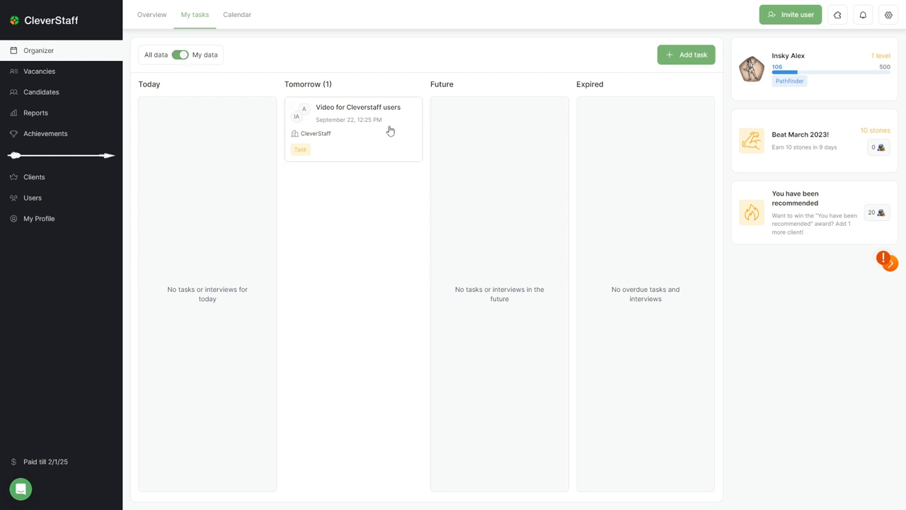
Filter My tasks to my data only, emptying the Future column.
left_click(180, 54)
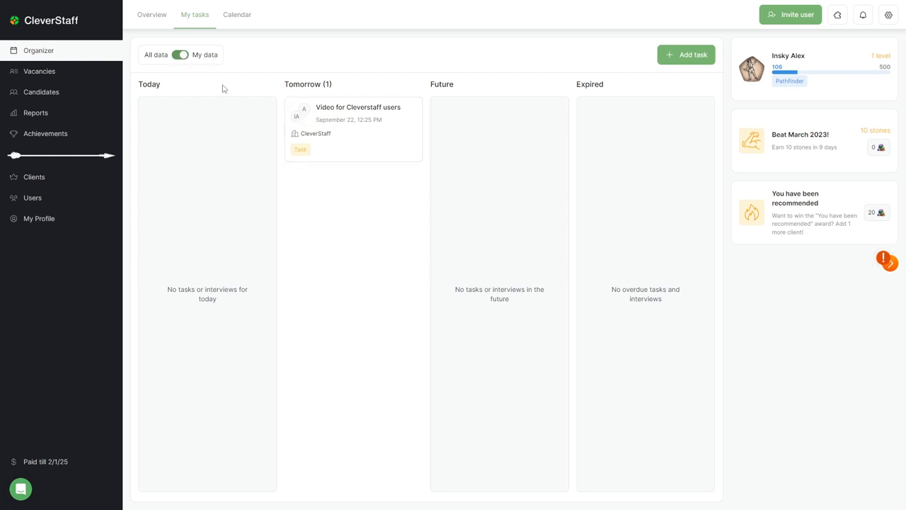
left_click(685, 54)
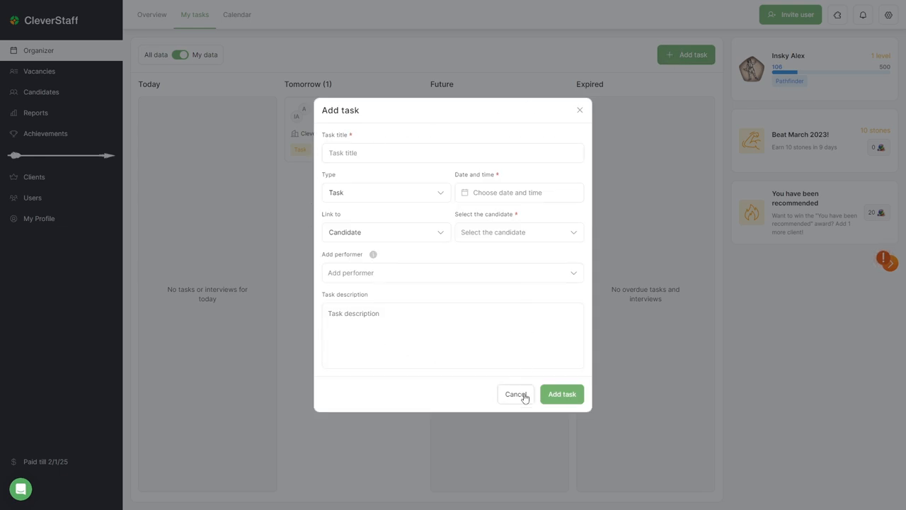
left_click(515, 393)
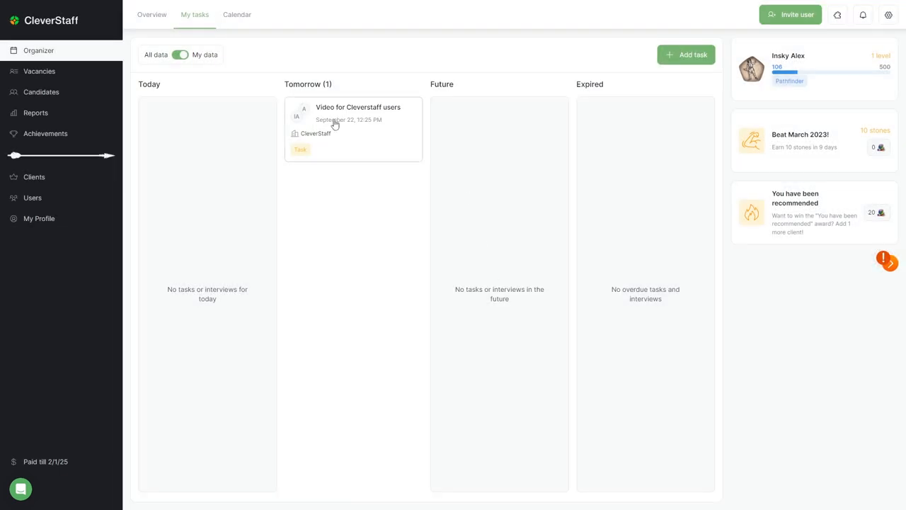
left_click(348, 119)
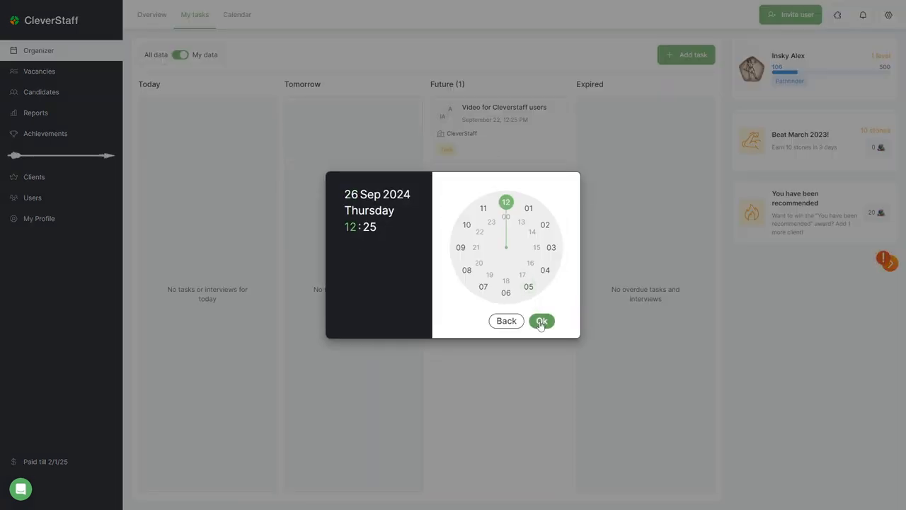
left_click(541, 320)
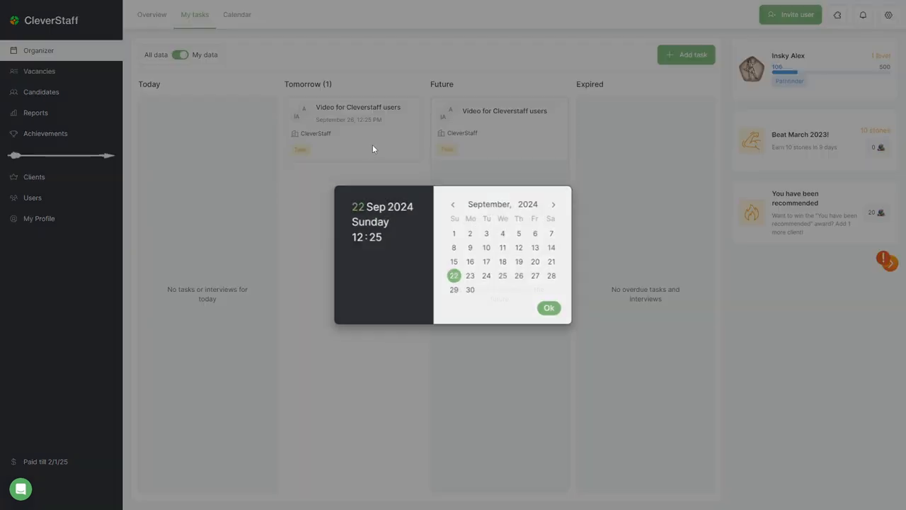
left_click(550, 308)
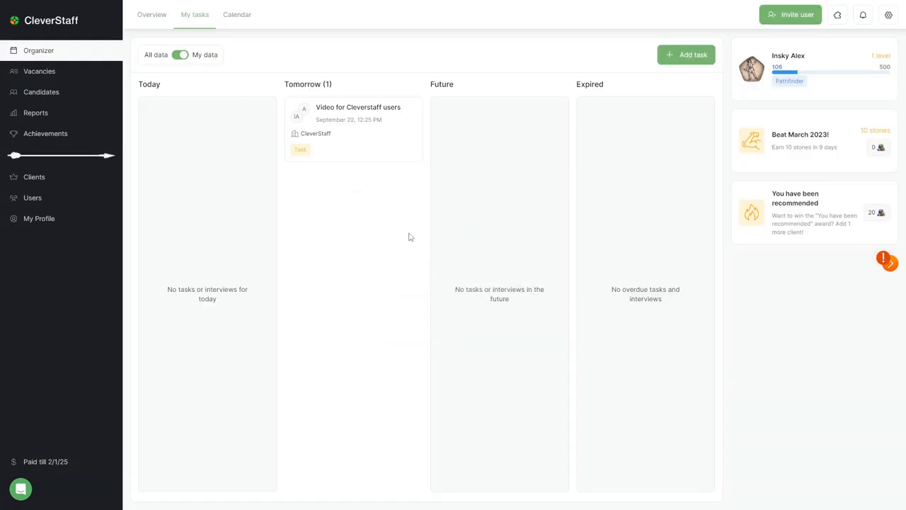
mouse_move(394, 225)
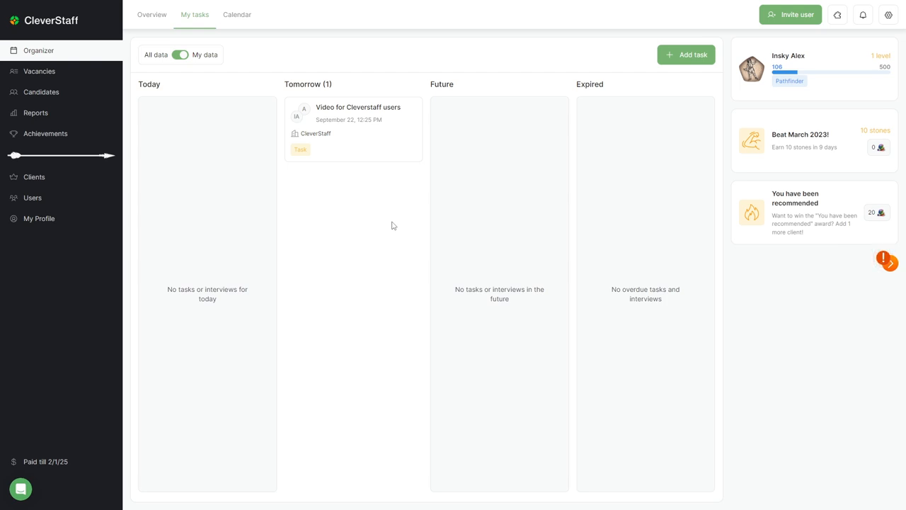
View the Overview metrics, then the Calendar integration page with Google and Outlook options.
left_click(151, 14)
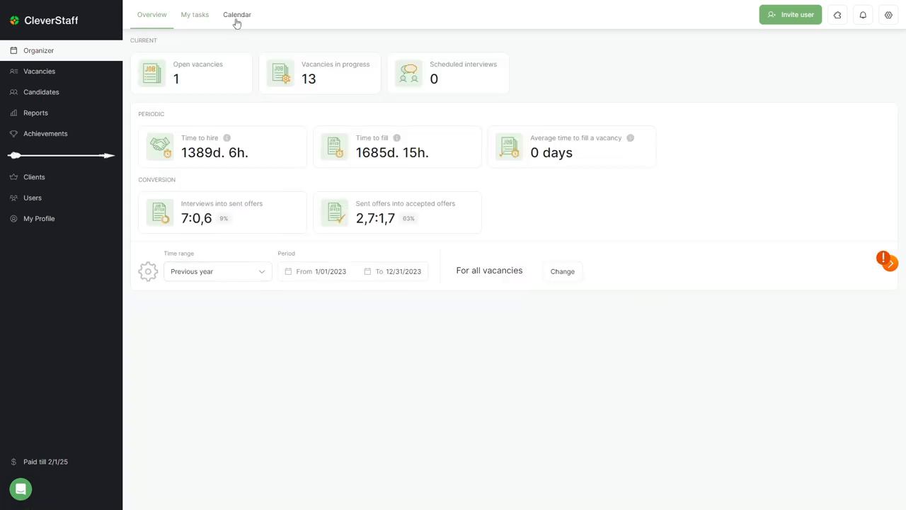
left_click(236, 15)
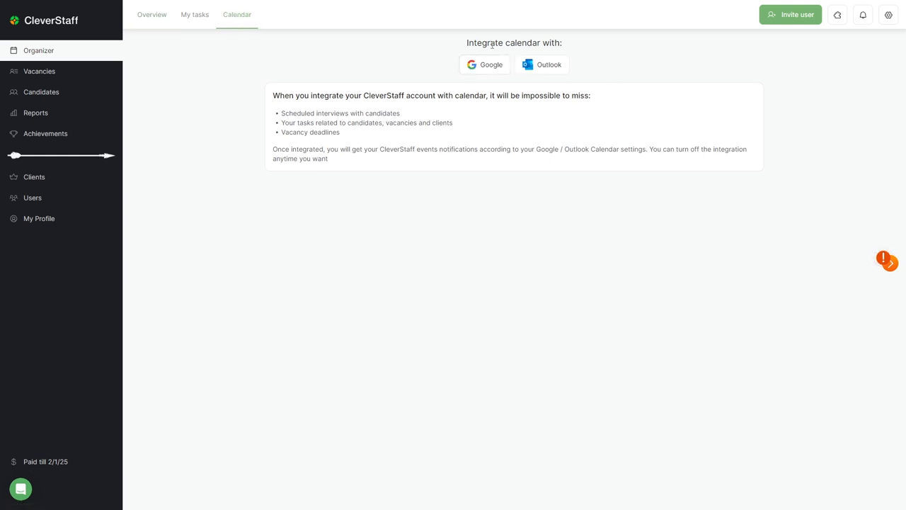
mouse_move(399, 67)
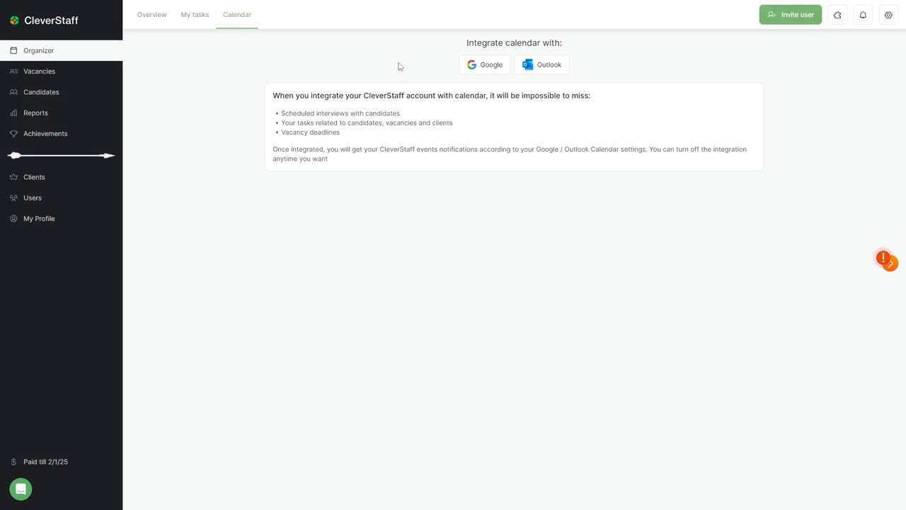
Show the 8 open vacancies and switch visibility between All data and My data.
left_click(40, 71)
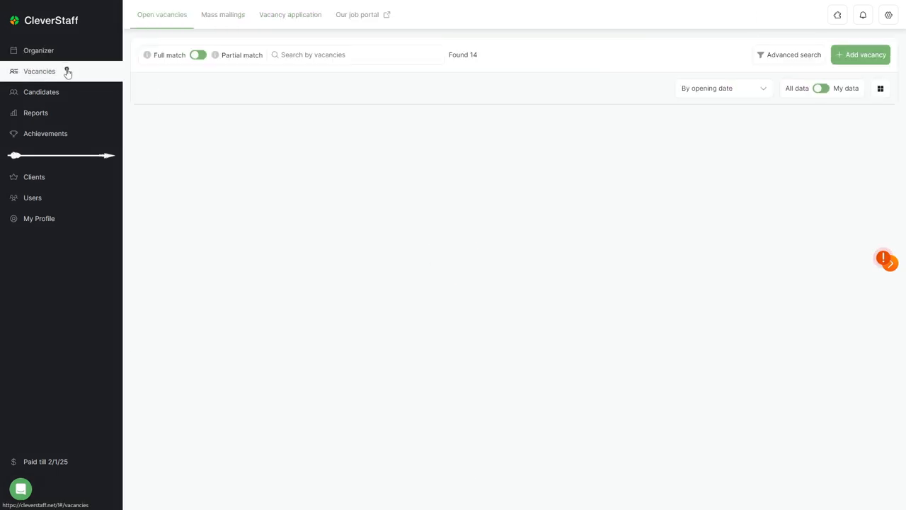
left_click(819, 88)
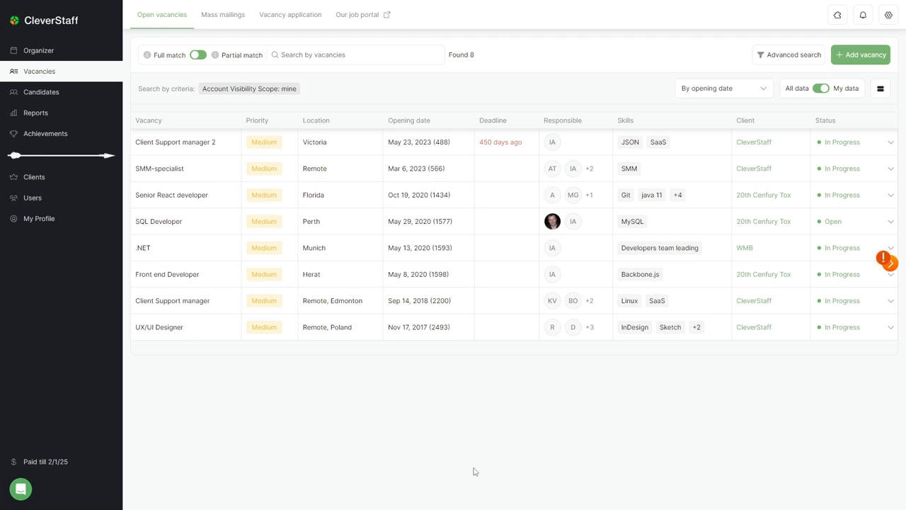
mouse_move(159, 21)
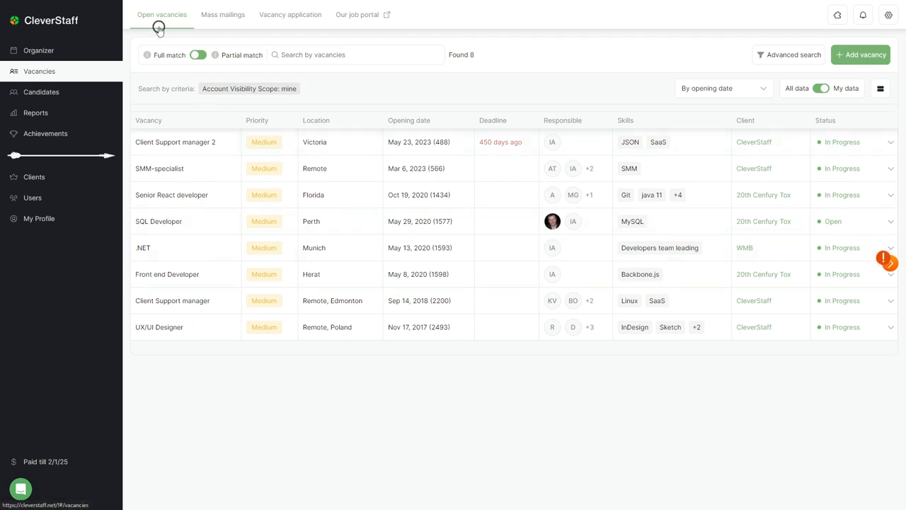
mouse_move(164, 51)
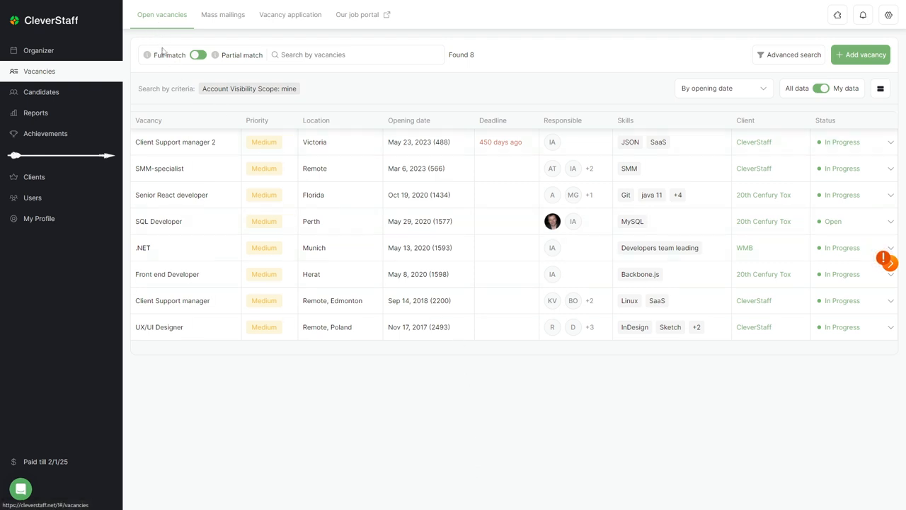
mouse_move(267, 238)
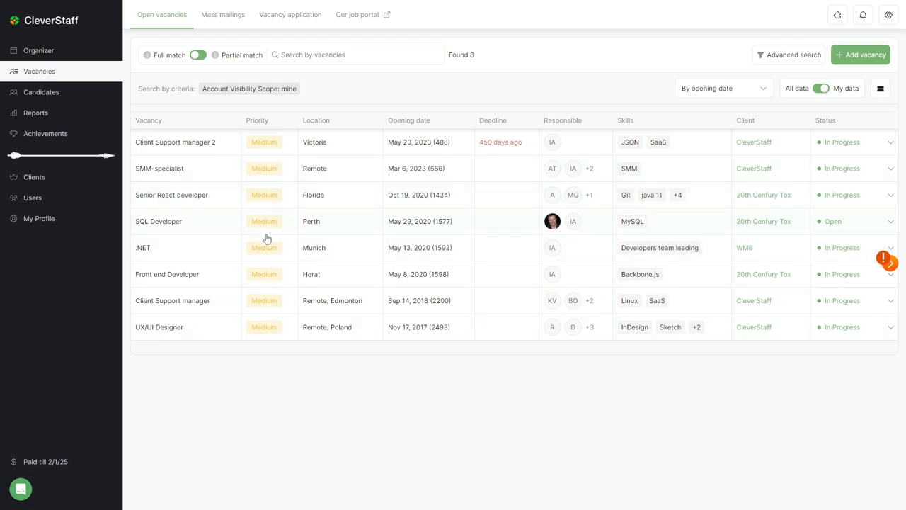
mouse_move(165, 55)
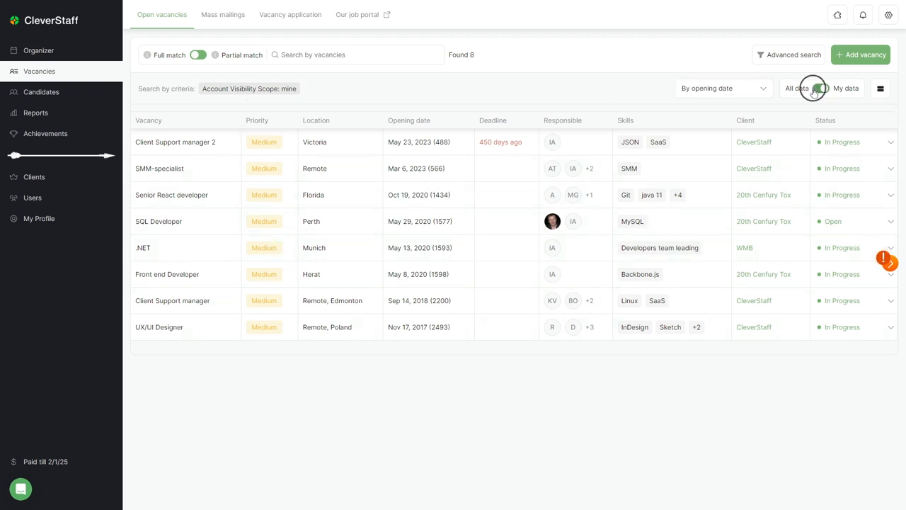
left_click(819, 88)
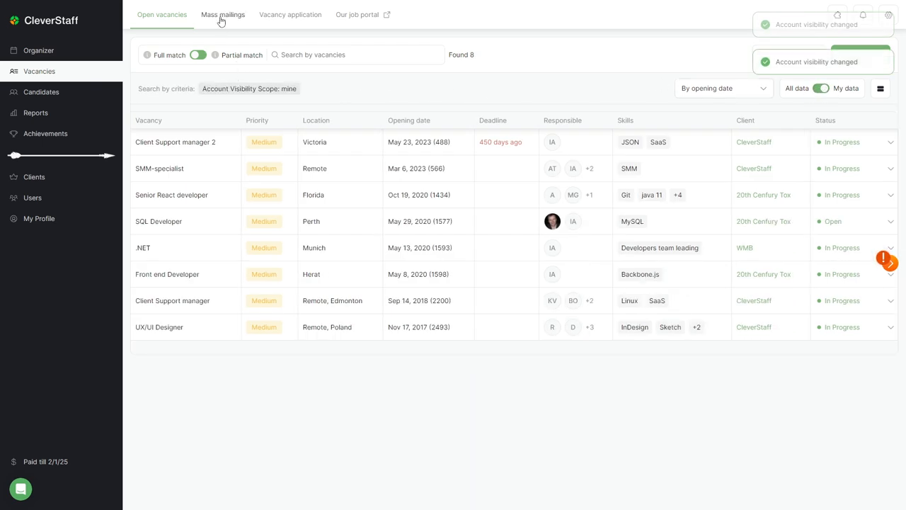
left_click(224, 14)
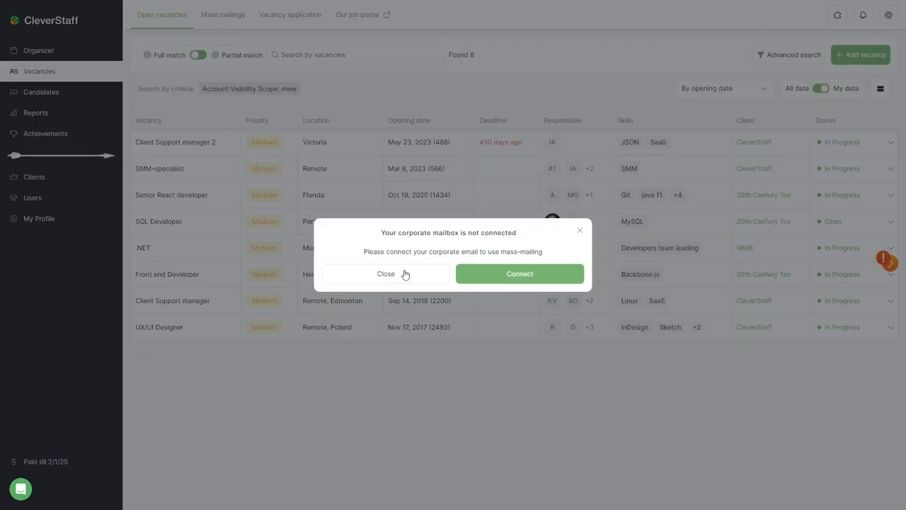
left_click(385, 274)
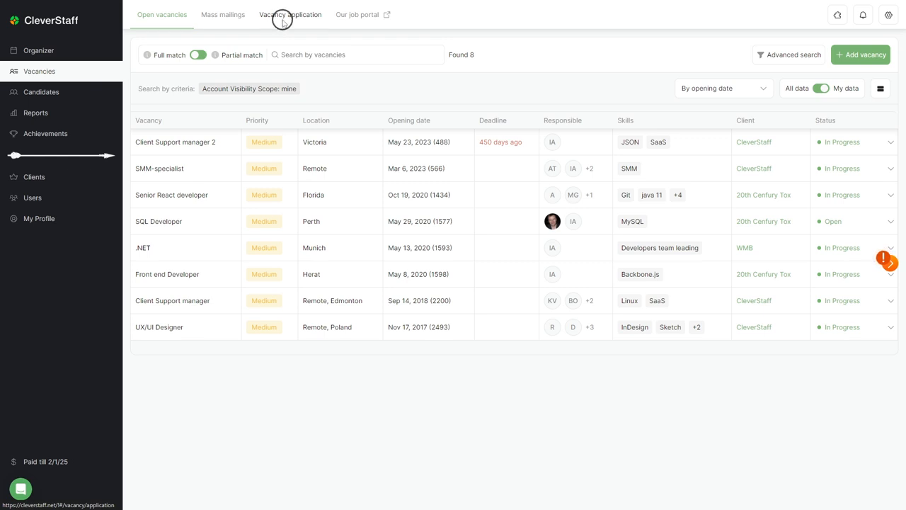
View the vacancy applications and look over the application form fields without changes.
left_click(290, 14)
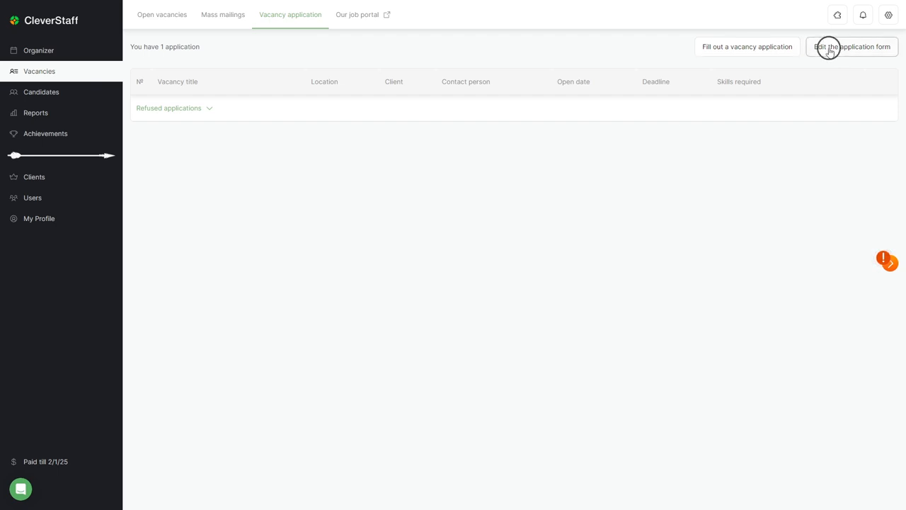
left_click(852, 47)
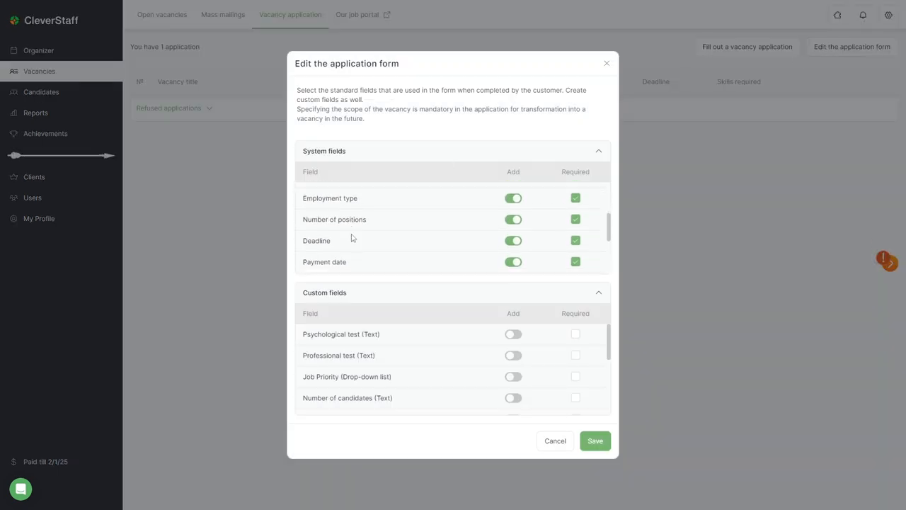
scroll("down", 3)
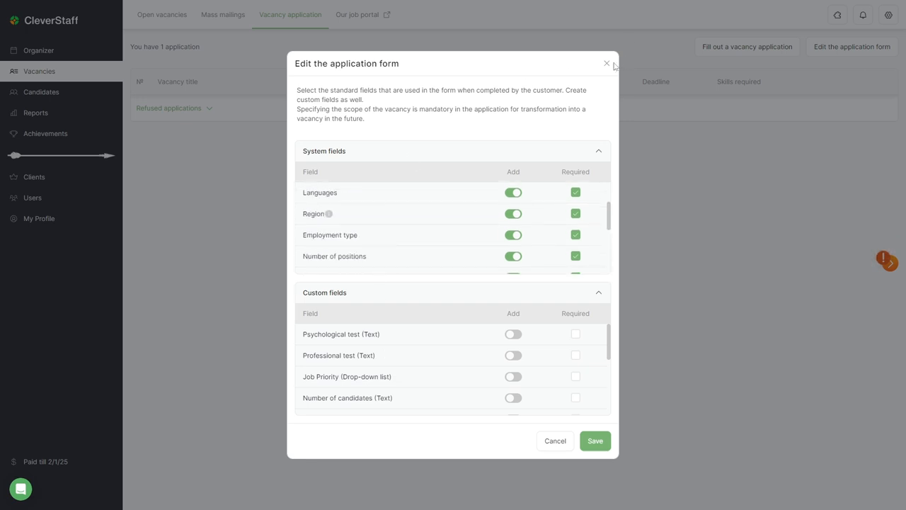
left_click(606, 64)
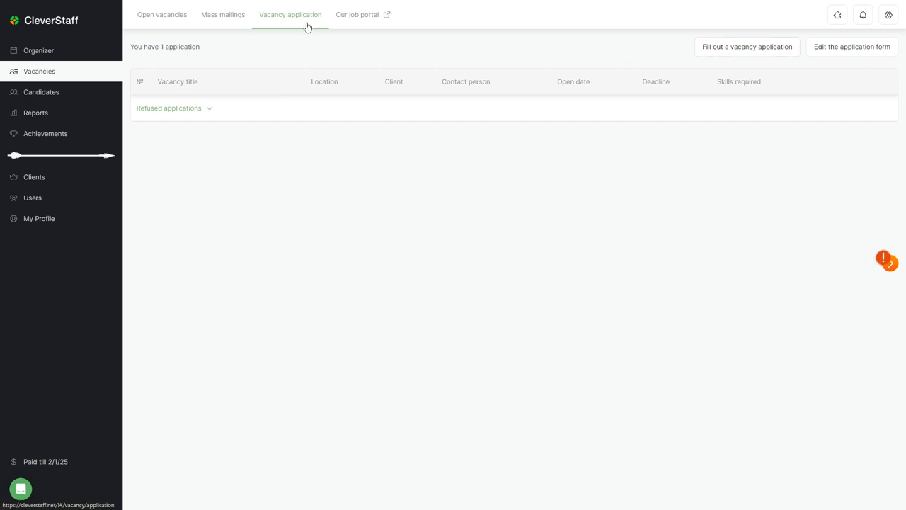
Browse the SMM-specialist vacancy on the job portal, then go to the candidates database.
left_click(357, 14)
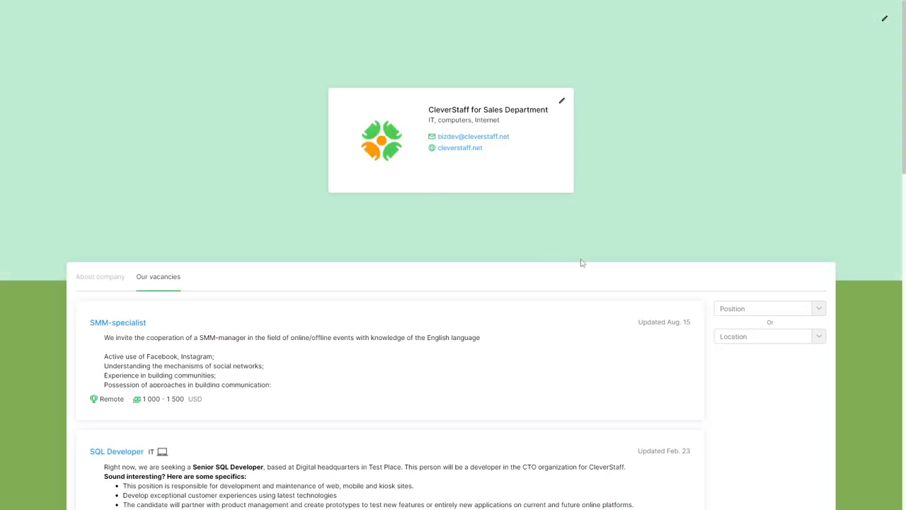
scroll("down", 3)
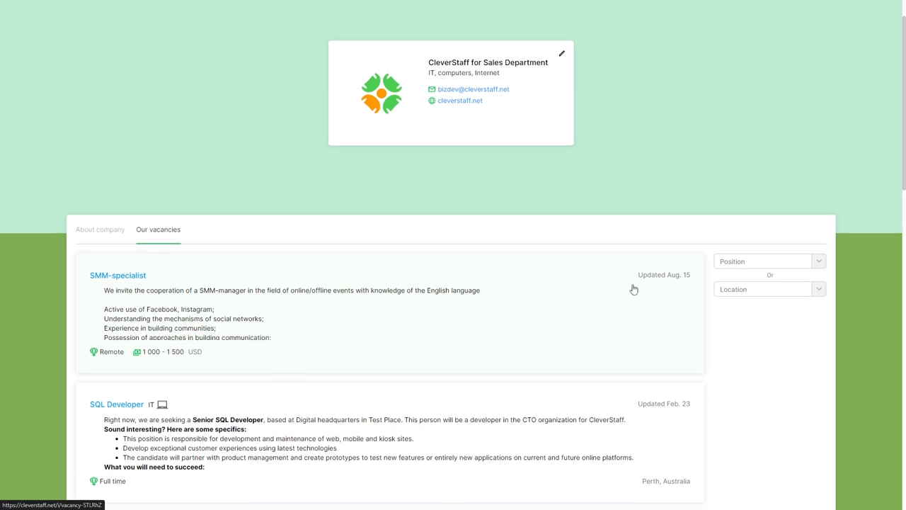
mouse_move(322, 315)
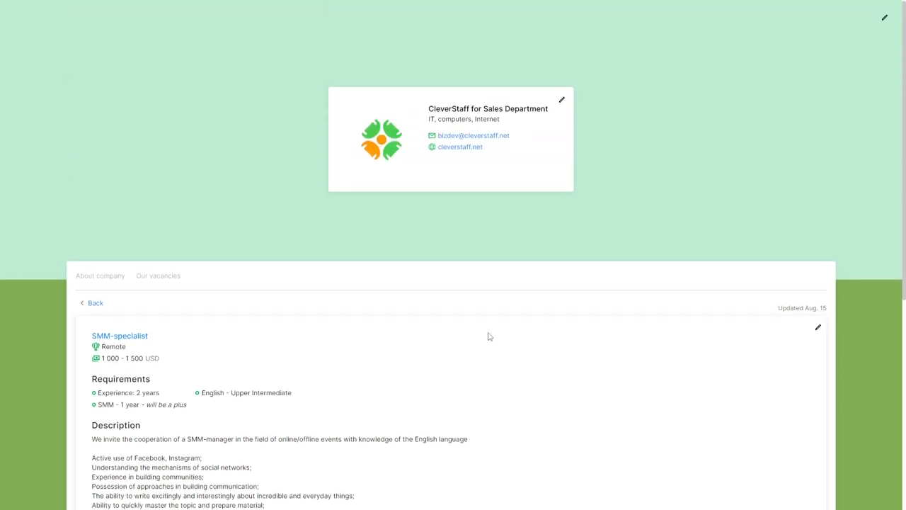
left_click(40, 92)
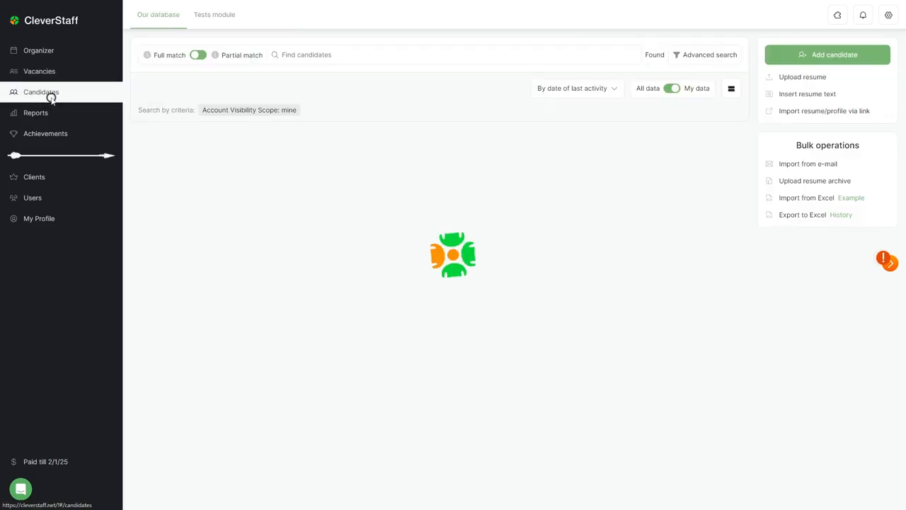
left_click(40, 92)
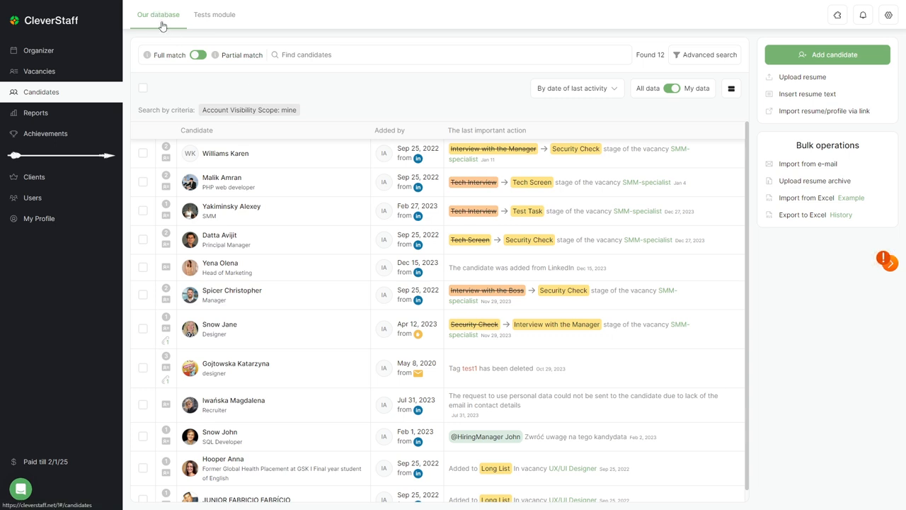
mouse_move(277, 320)
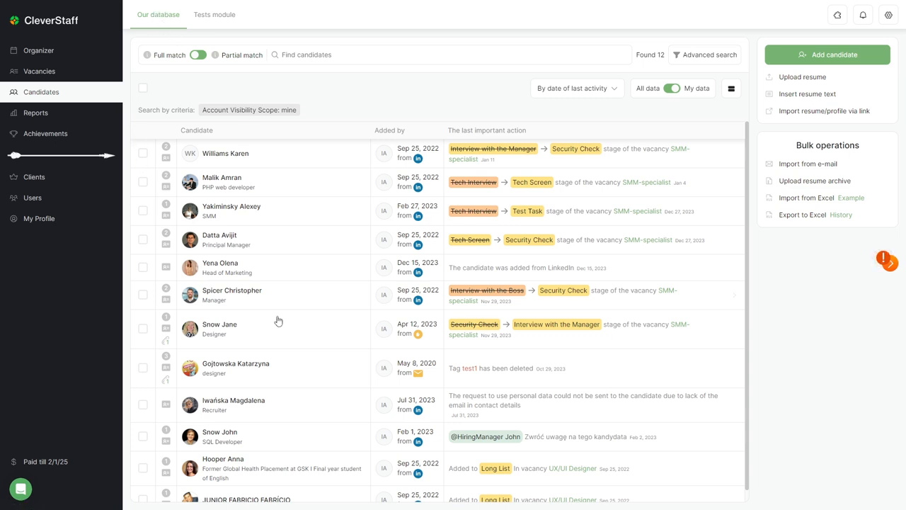
mouse_move(348, 53)
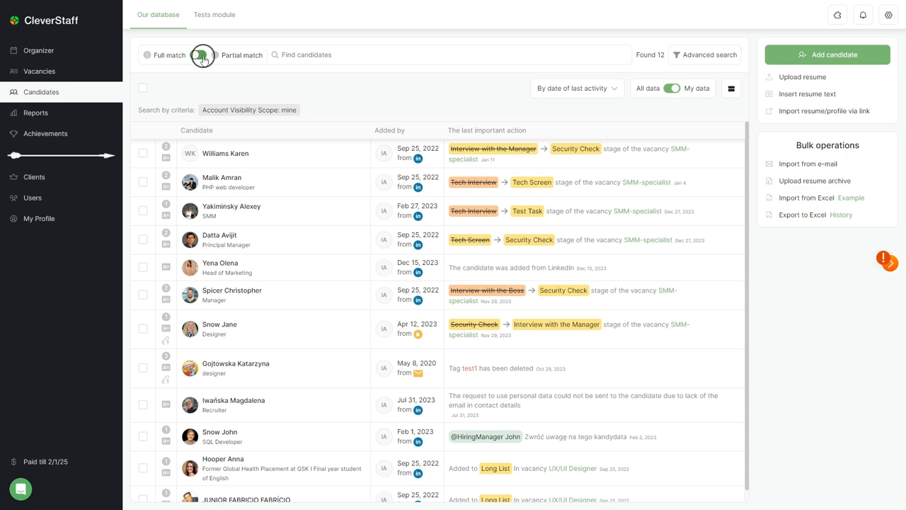
left_click(198, 53)
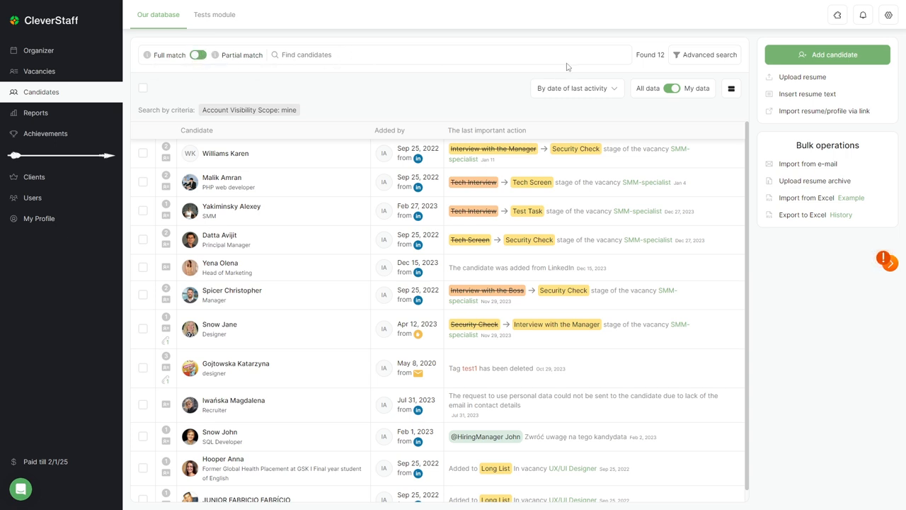
left_click(709, 54)
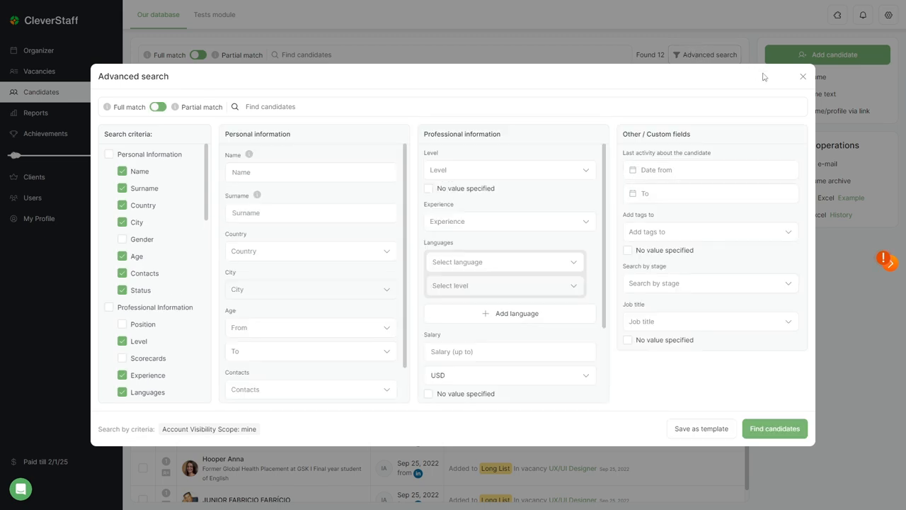
left_click(803, 77)
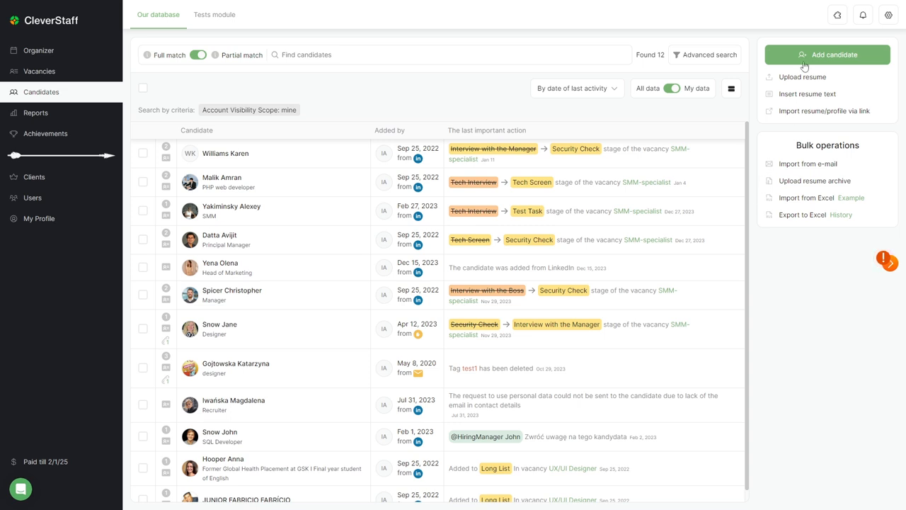
left_click(827, 54)
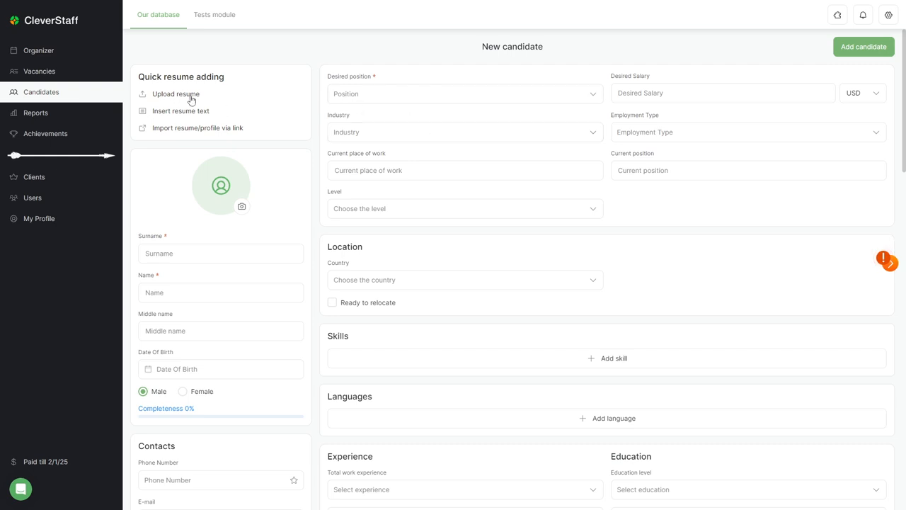
mouse_move(223, 114)
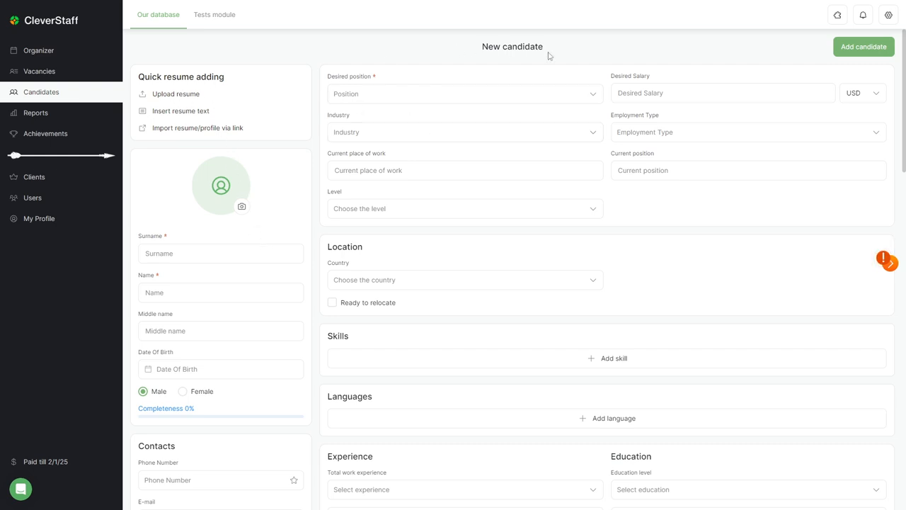
left_click(40, 91)
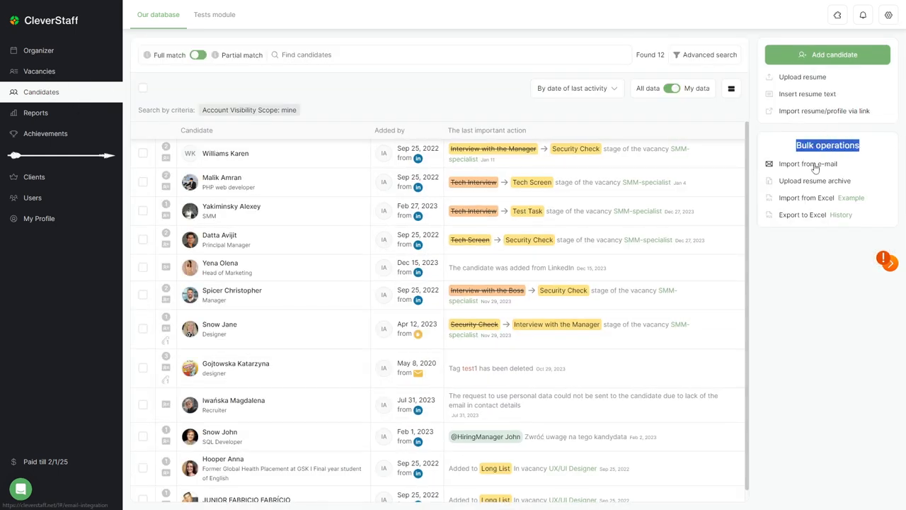
left_click(807, 164)
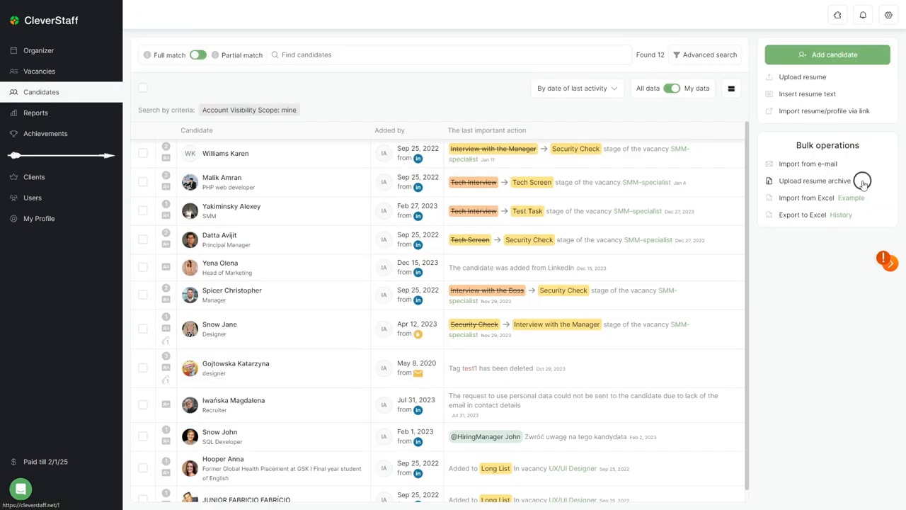
left_click(816, 181)
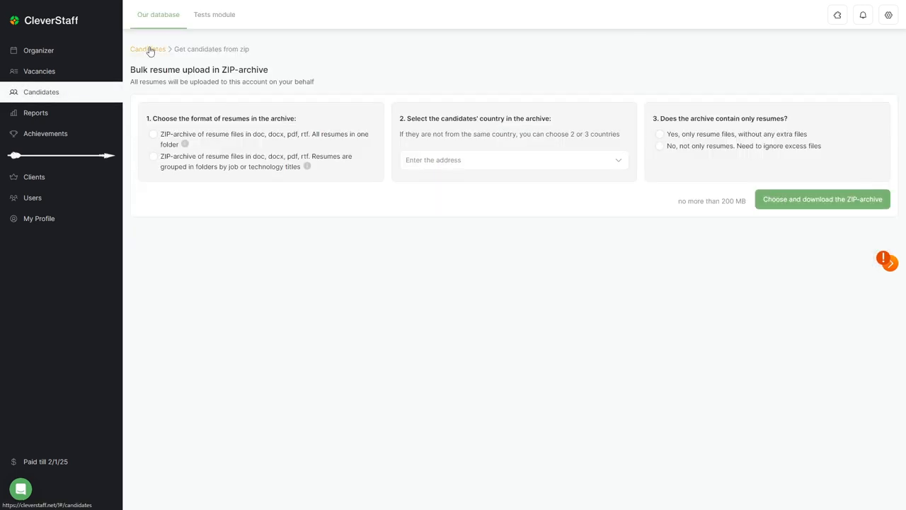
left_click(147, 48)
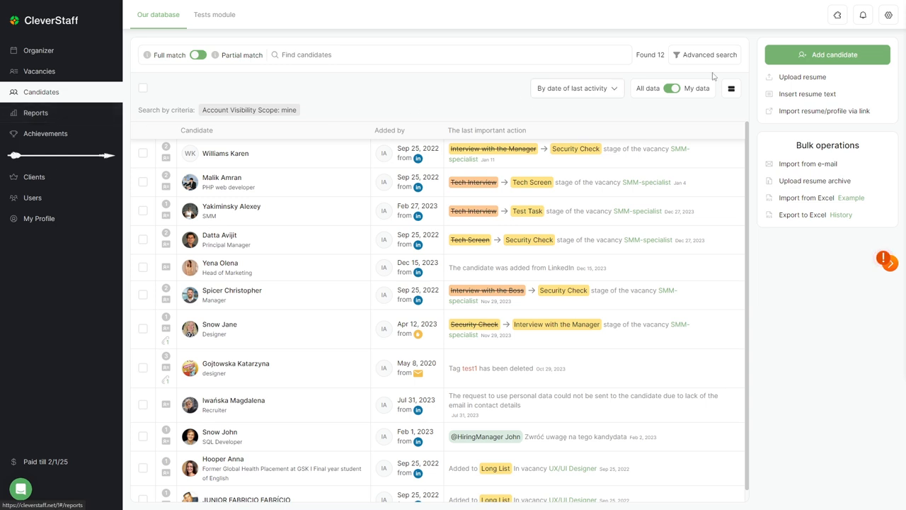
left_click(837, 14)
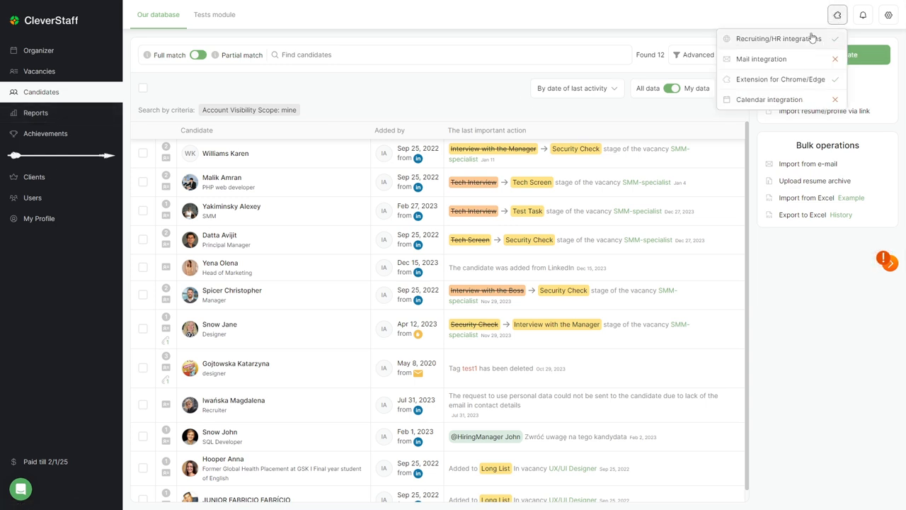
mouse_move(757, 80)
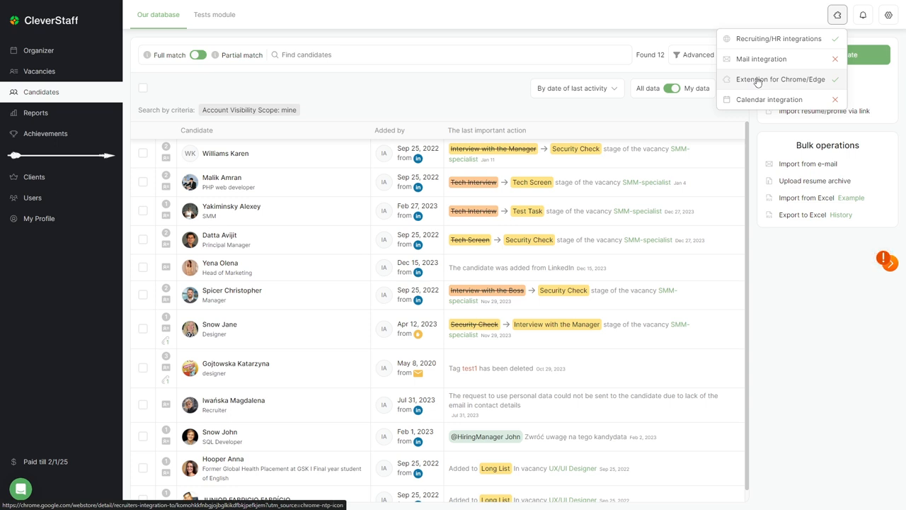
mouse_move(731, 82)
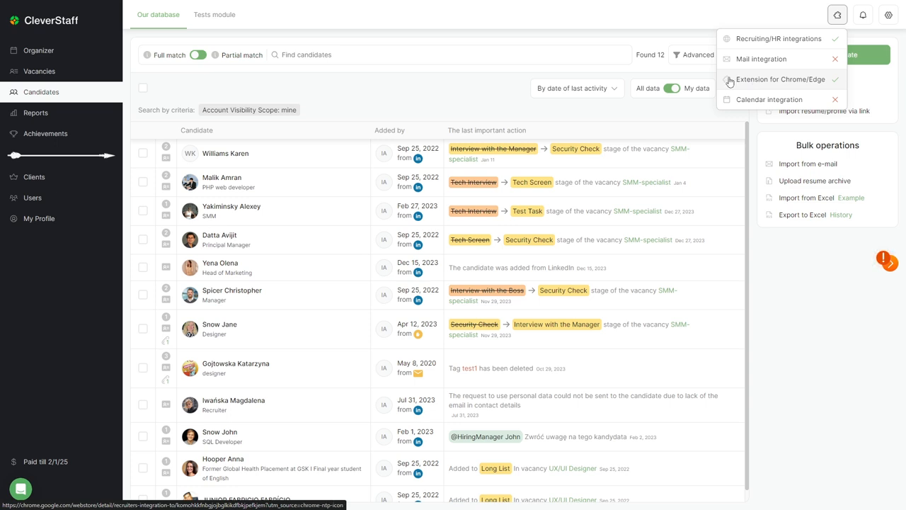
left_click(837, 14)
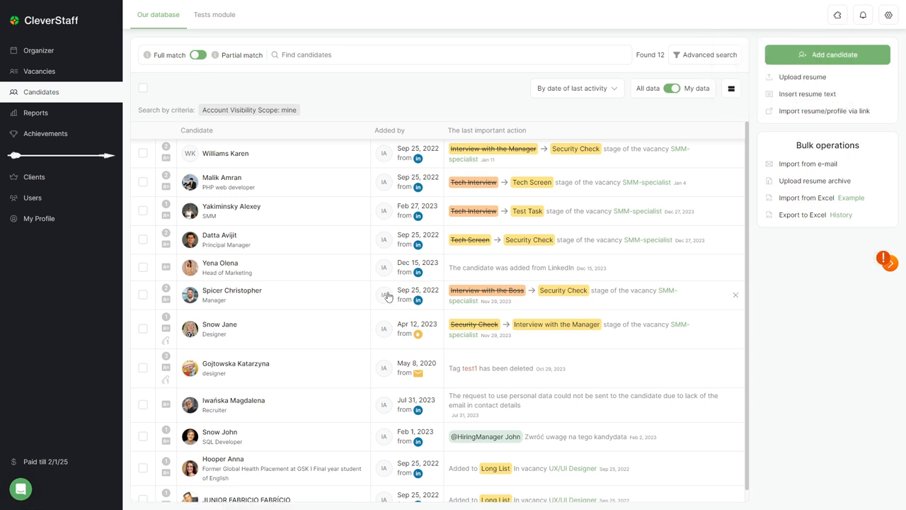
Open a candidate's profile showing general information, skills and job experience.
left_click(232, 210)
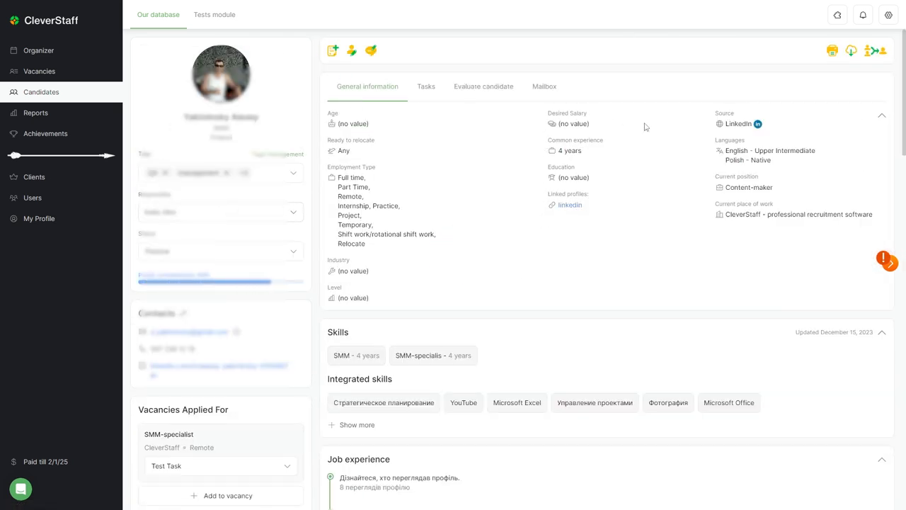
mouse_move(501, 323)
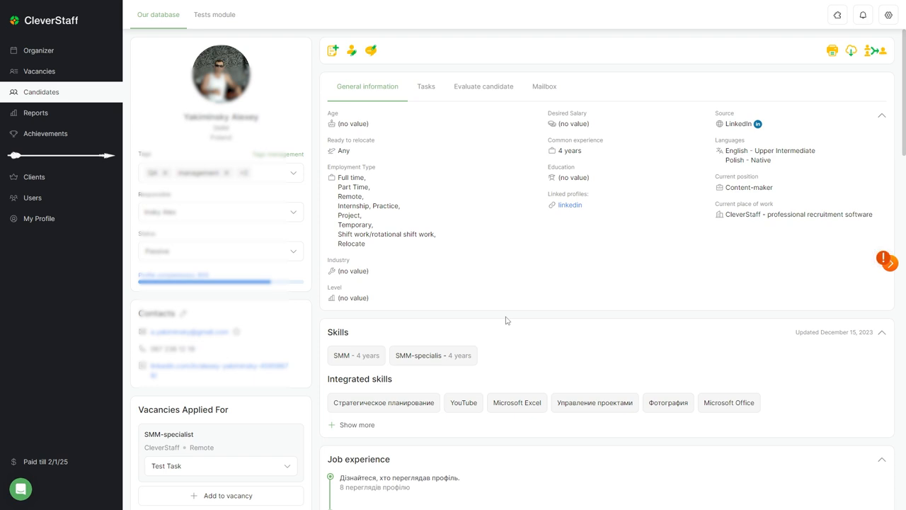
View the Tests module with its new-test form, then bring up the Reports page.
left_click(214, 15)
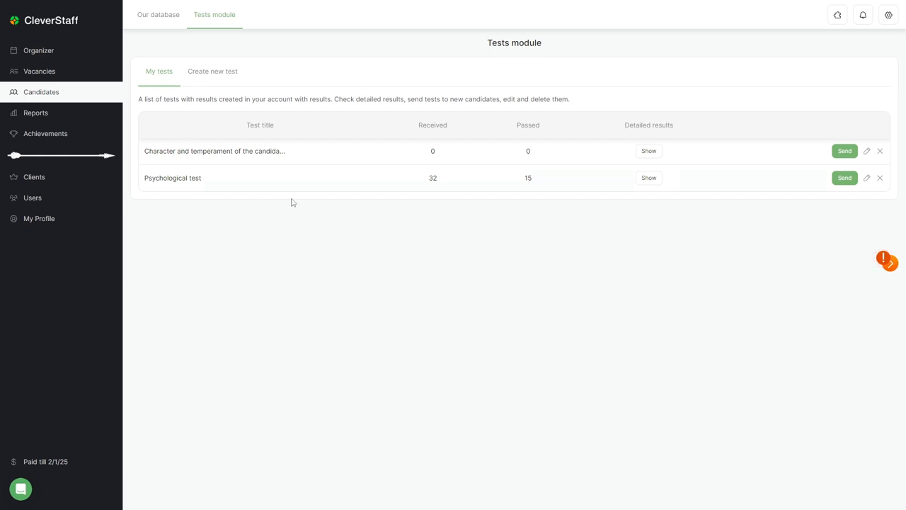
mouse_move(212, 71)
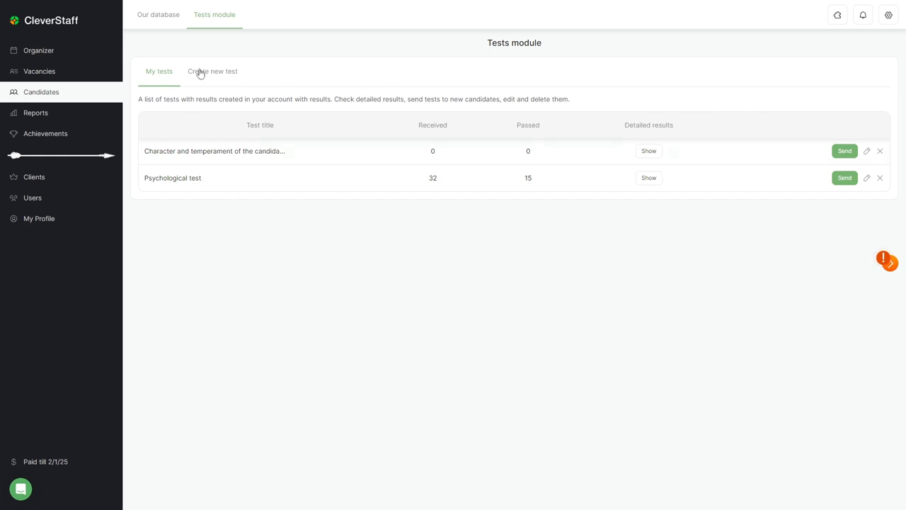
left_click(212, 70)
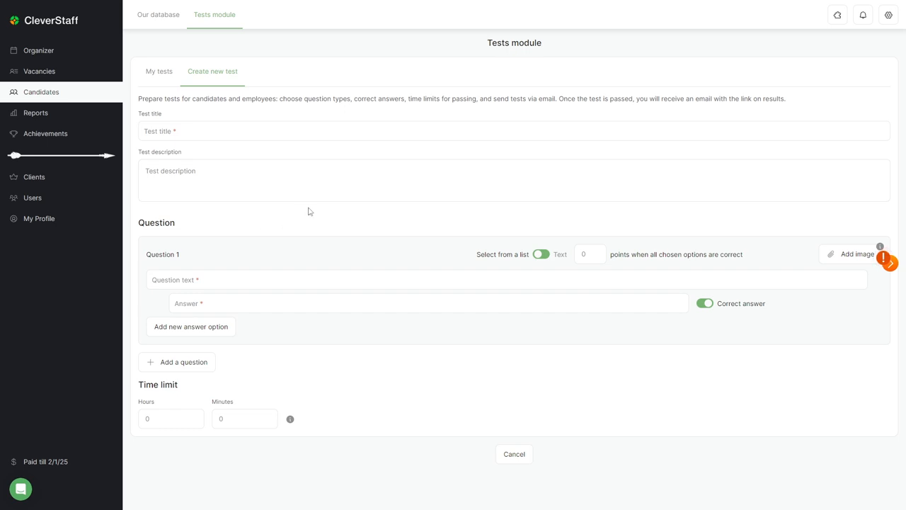
mouse_move(34, 113)
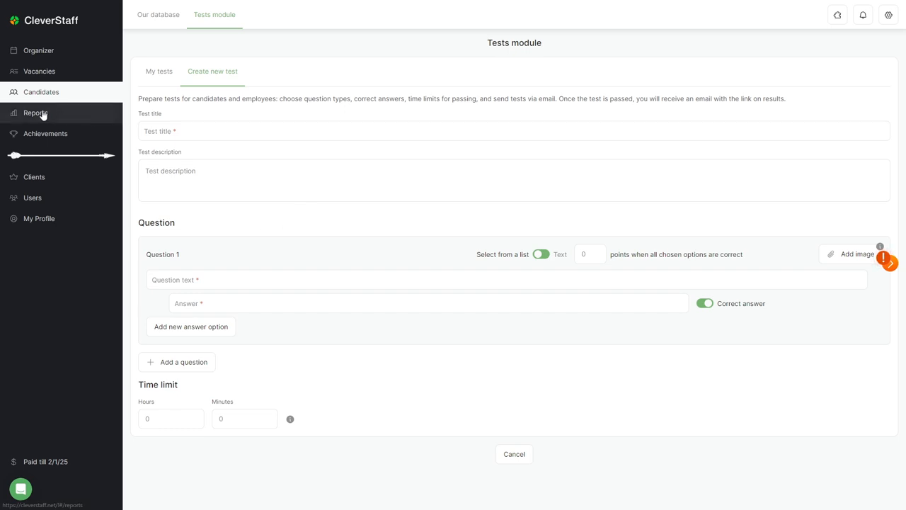
left_click(34, 114)
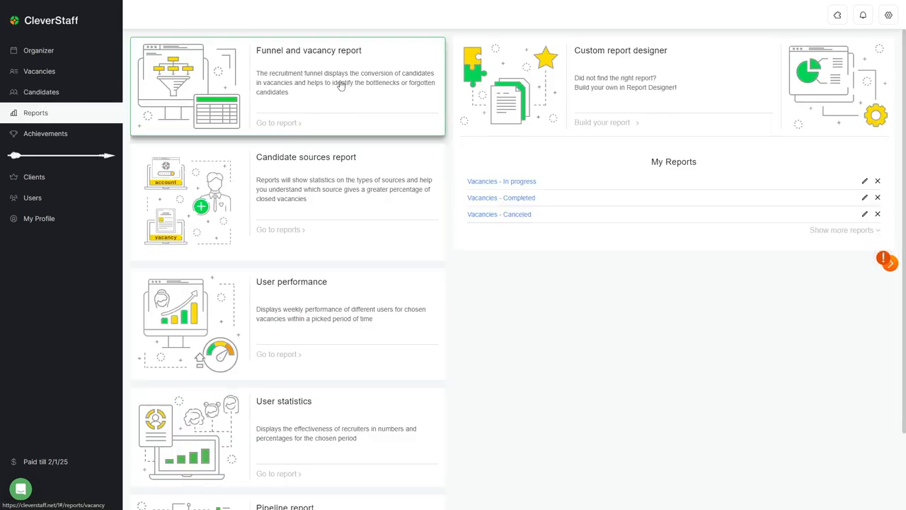
mouse_move(452, 69)
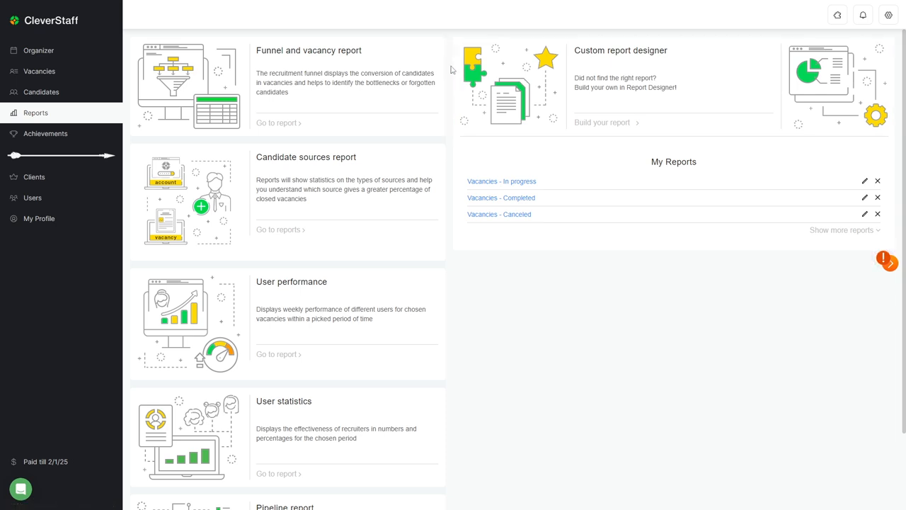
mouse_move(315, 68)
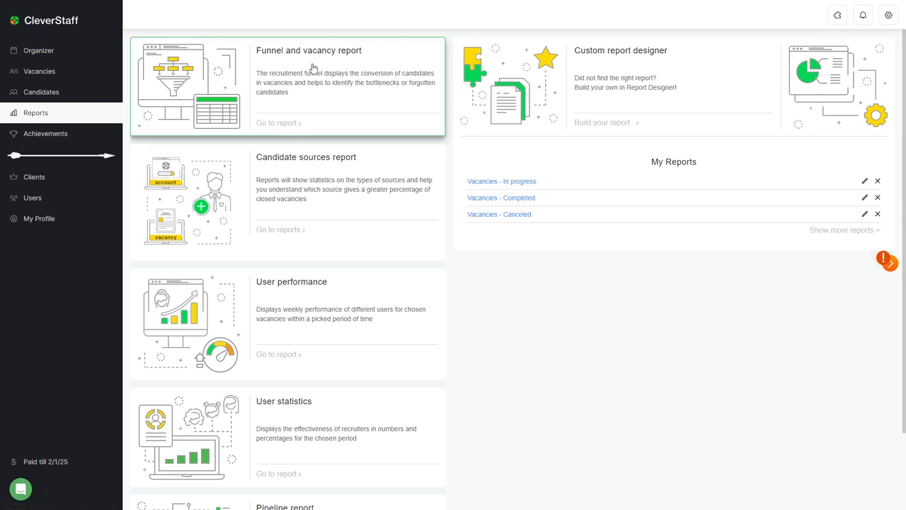
mouse_move(303, 174)
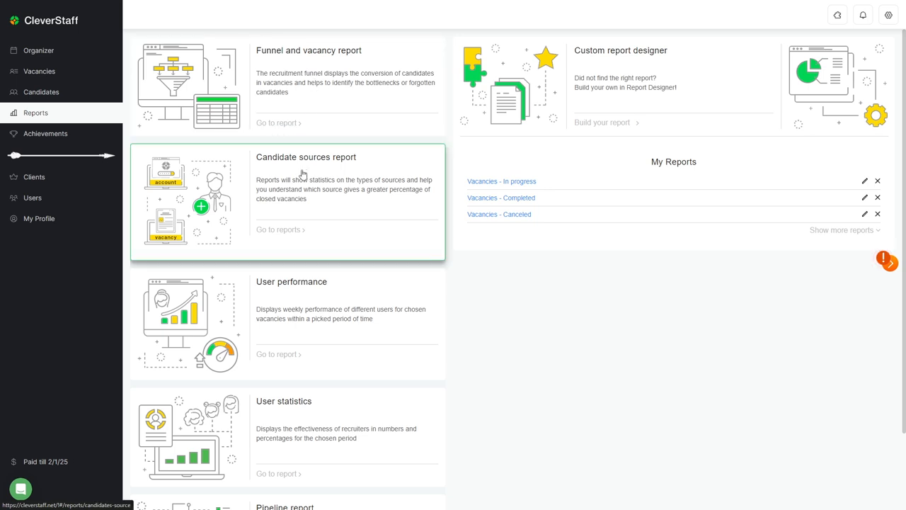
Browse the report types from funnel to pipeline, then go to the Achievements page.
scroll("down", 3)
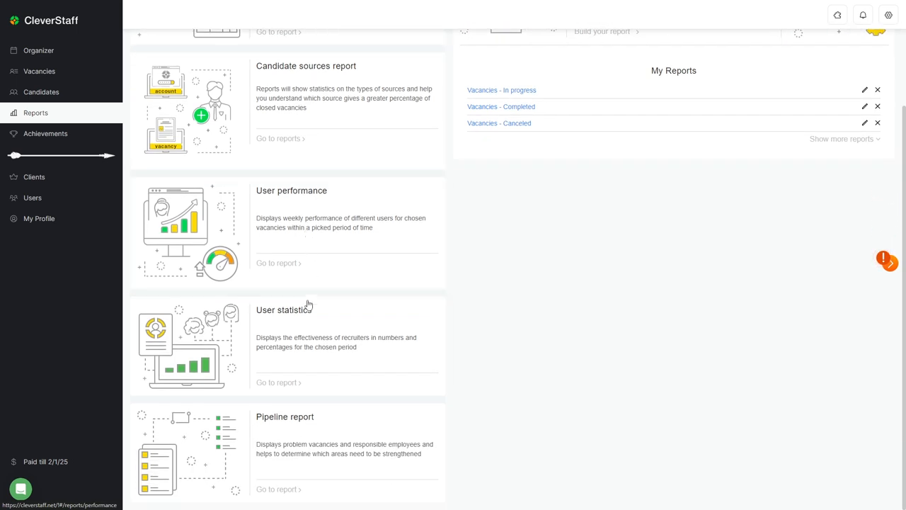
mouse_move(400, 456)
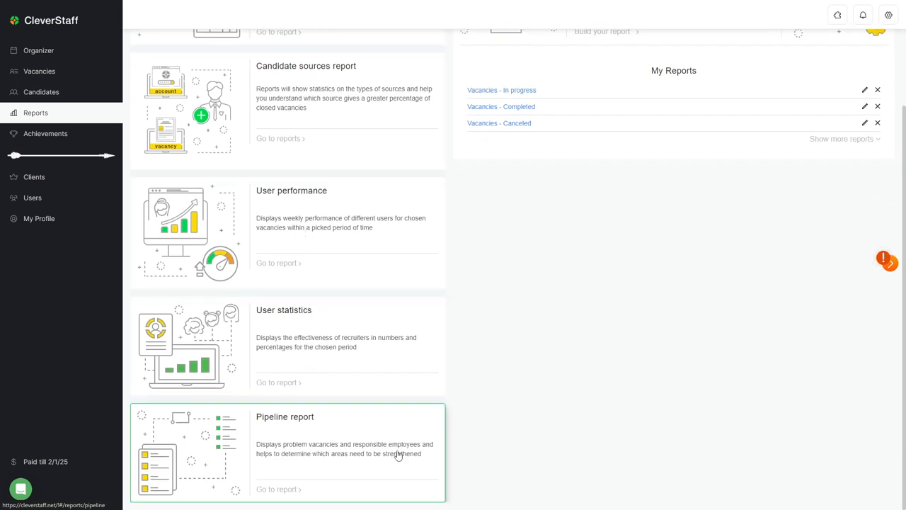
scroll("up", 3)
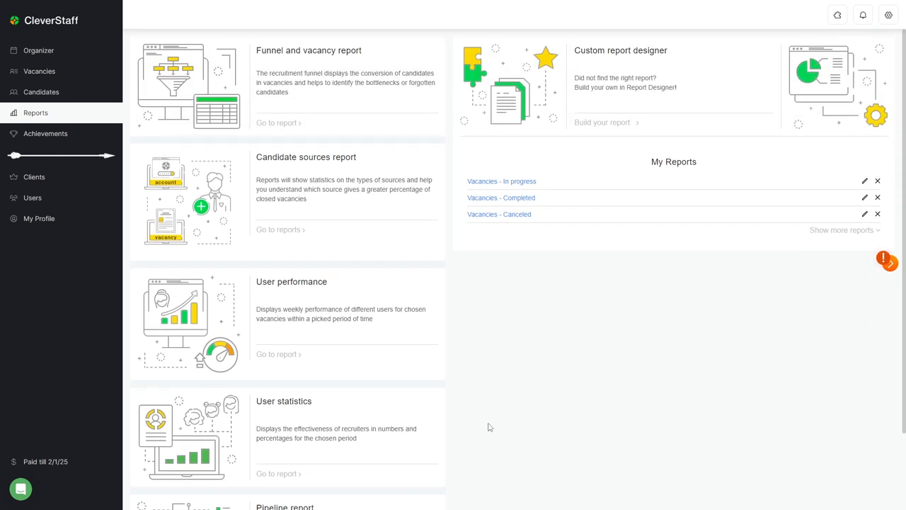
mouse_move(504, 266)
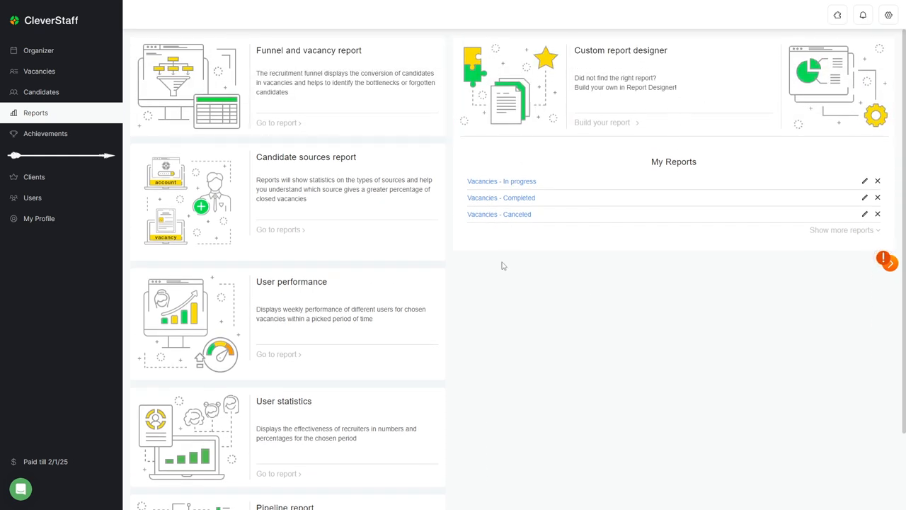
left_click(45, 133)
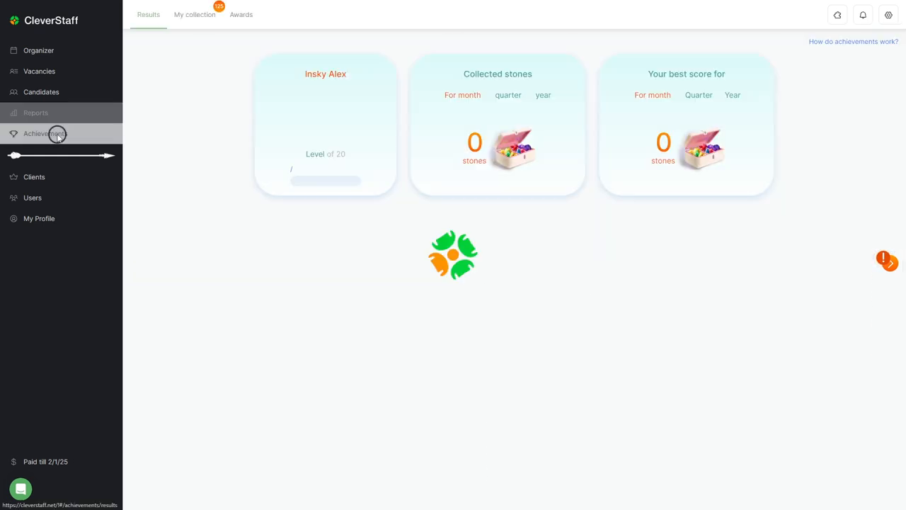
Review the achievement results, the My collection stones and the Awards list with secret awards.
left_click(45, 133)
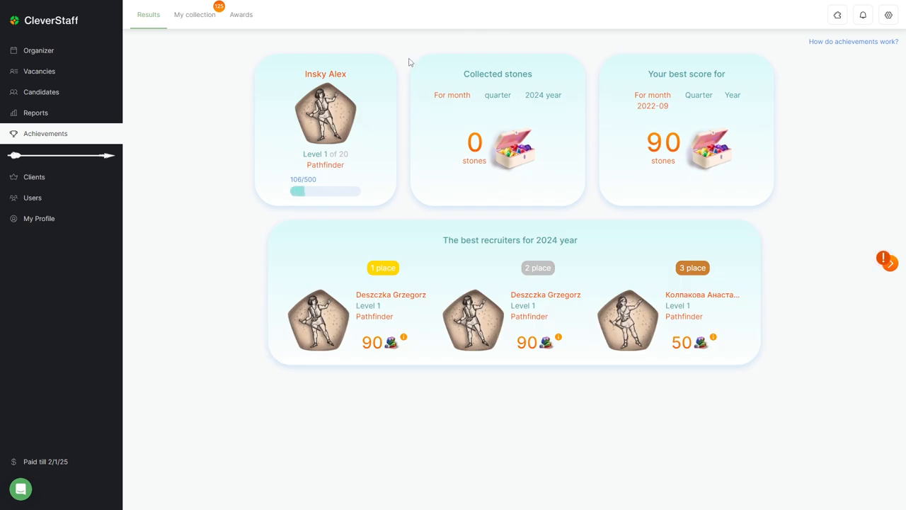
mouse_move(554, 190)
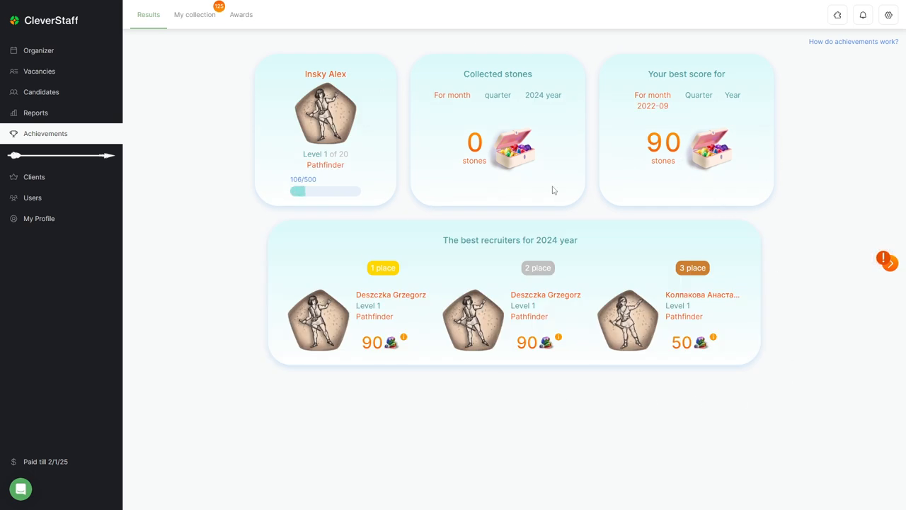
mouse_move(341, 125)
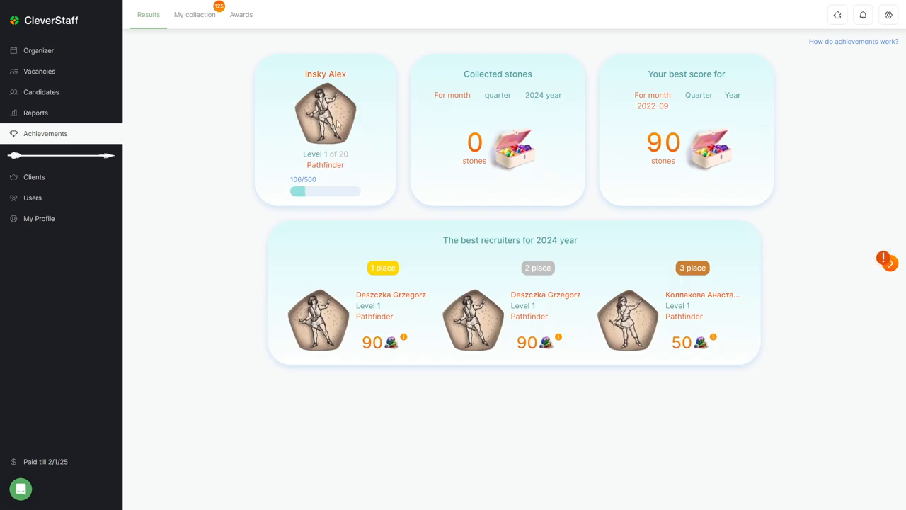
mouse_move(206, 36)
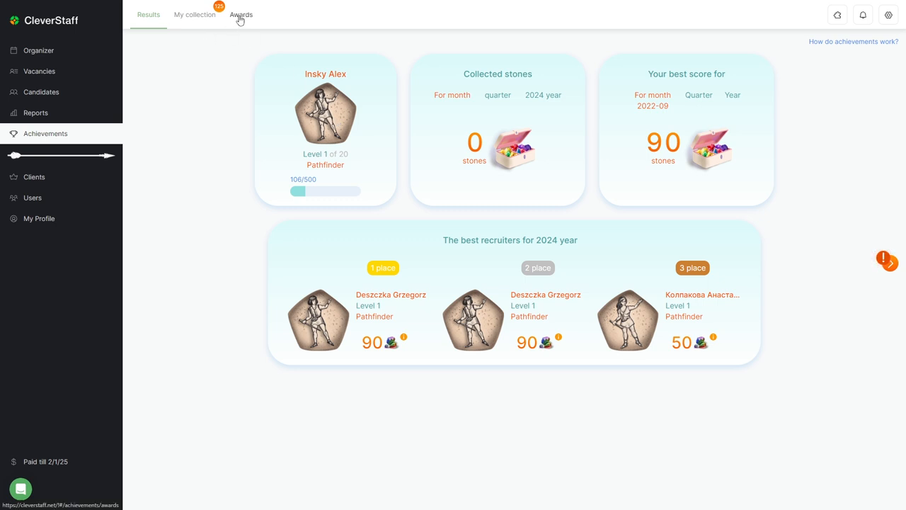
left_click(194, 14)
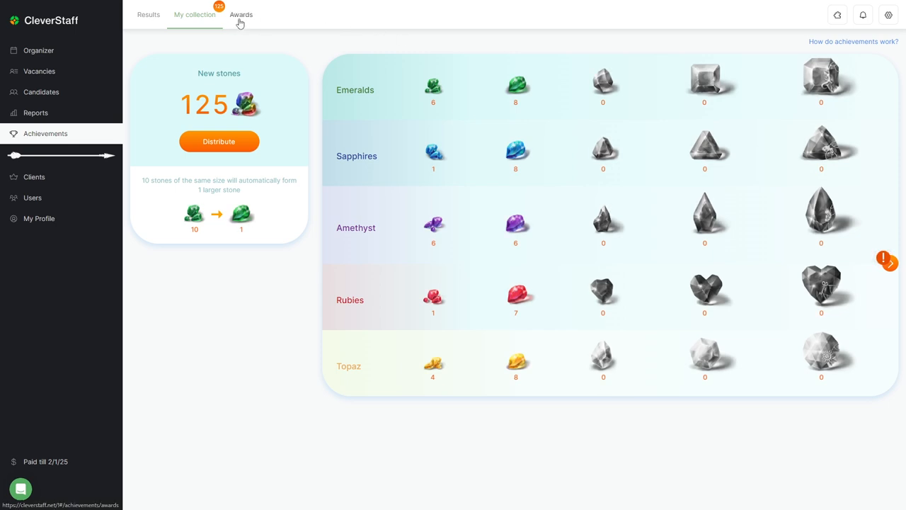
left_click(241, 14)
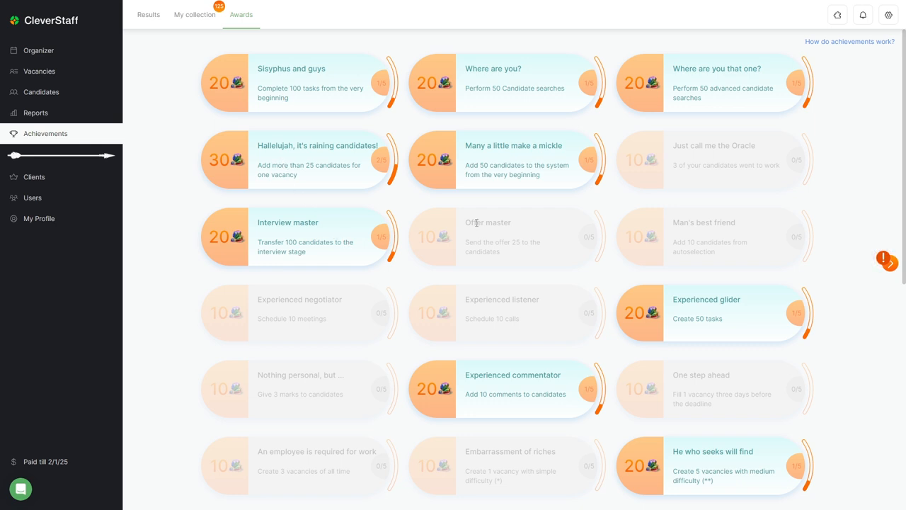
scroll("down", 3)
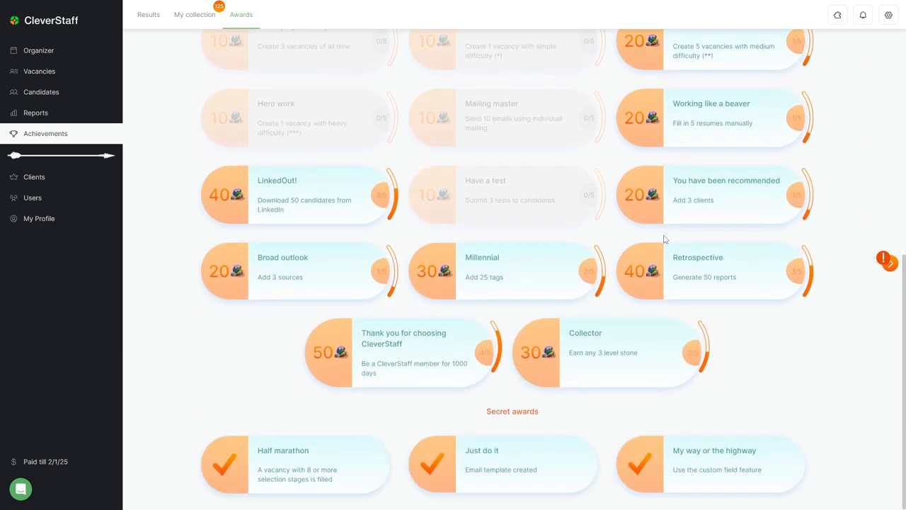
scroll("down", 3)
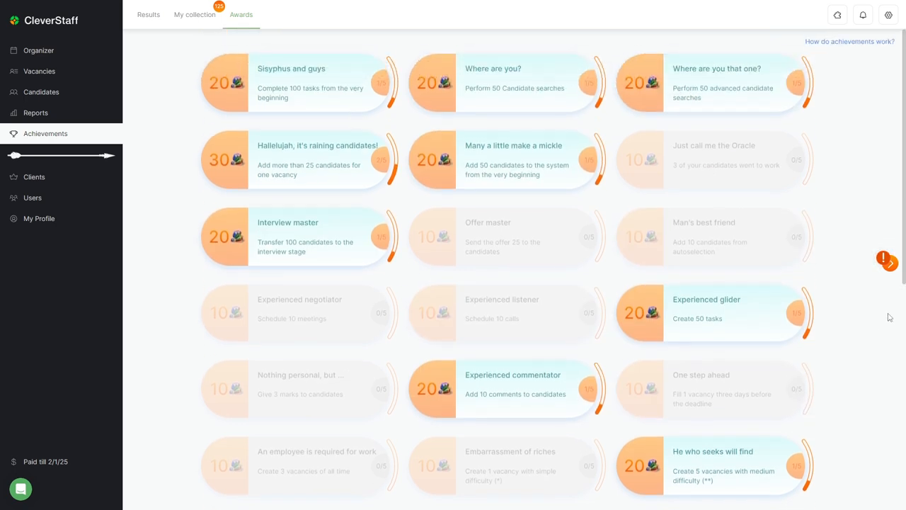
mouse_move(854, 307)
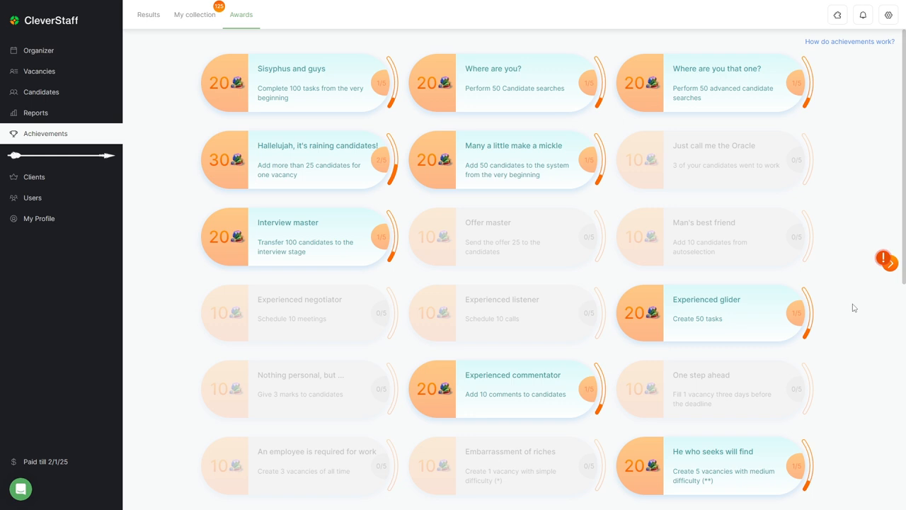
mouse_move(149, 195)
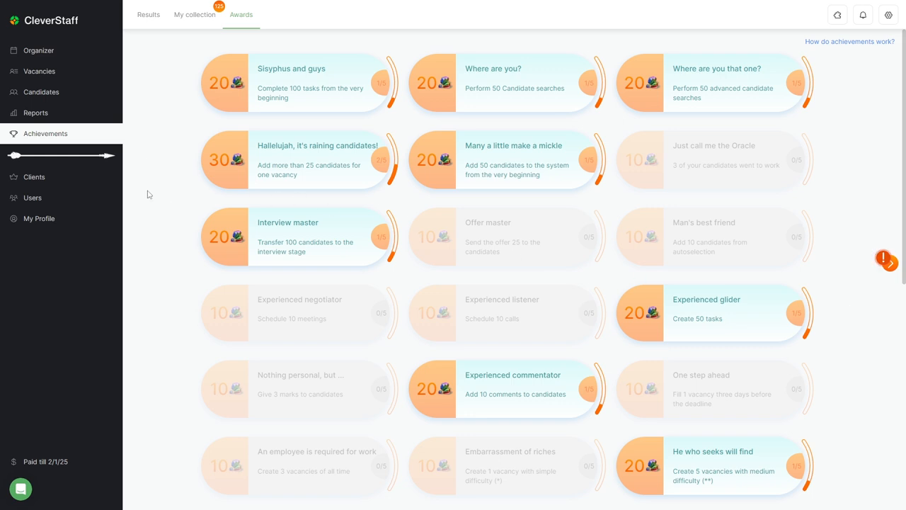
mouse_move(40, 218)
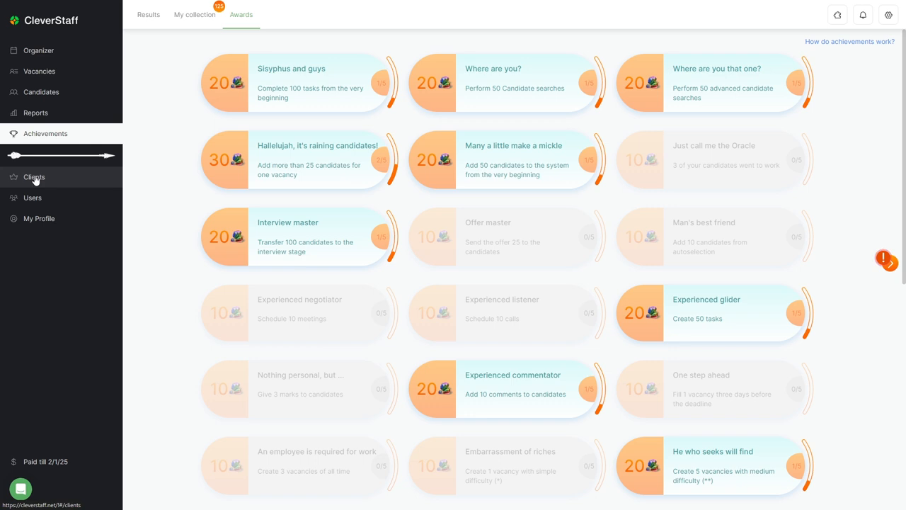
View the Clients list with all 7 clients and bring up the Add new client form.
left_click(34, 177)
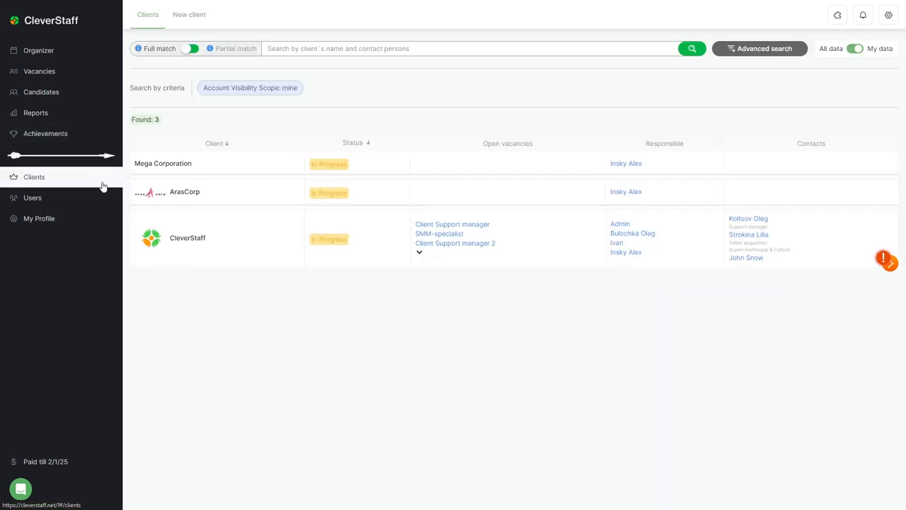
mouse_move(635, 68)
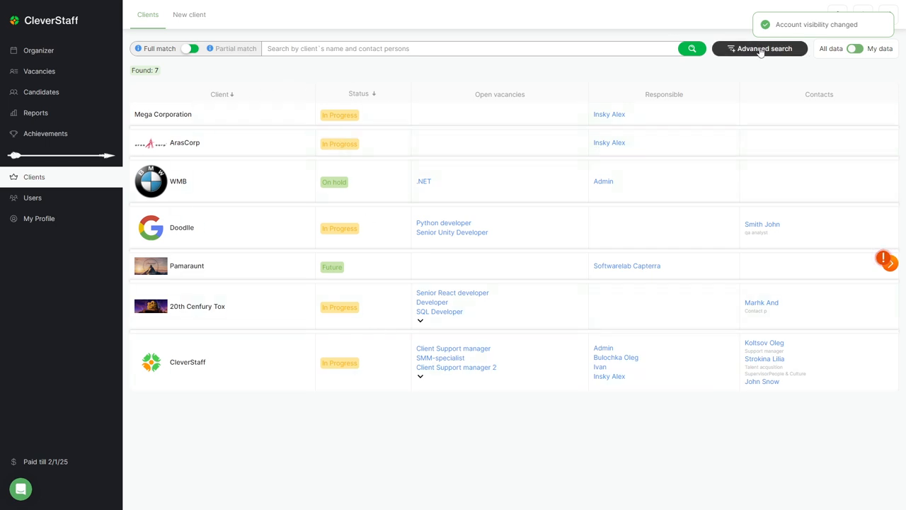
left_click(189, 14)
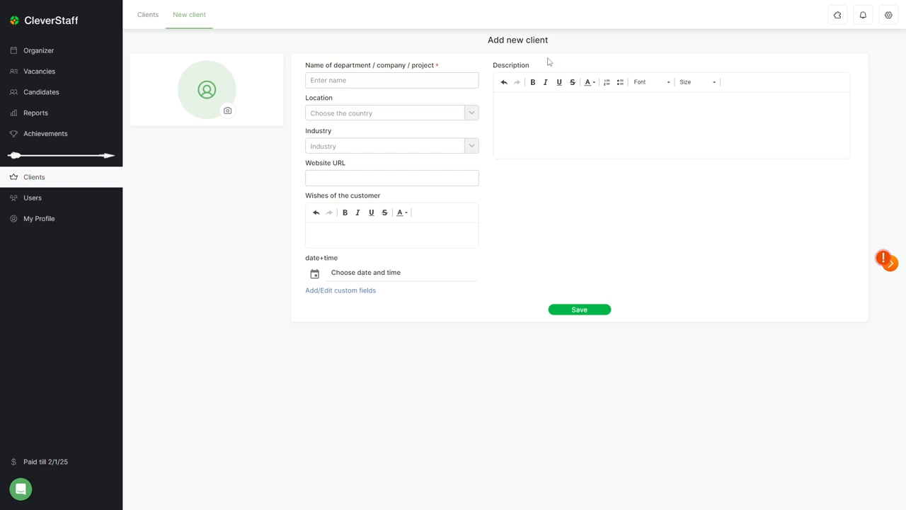
mouse_move(238, 201)
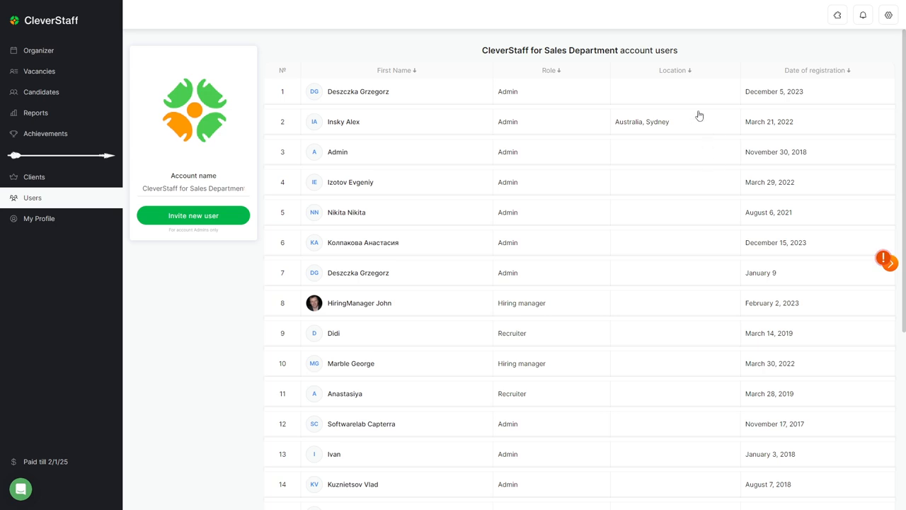
mouse_move(192, 215)
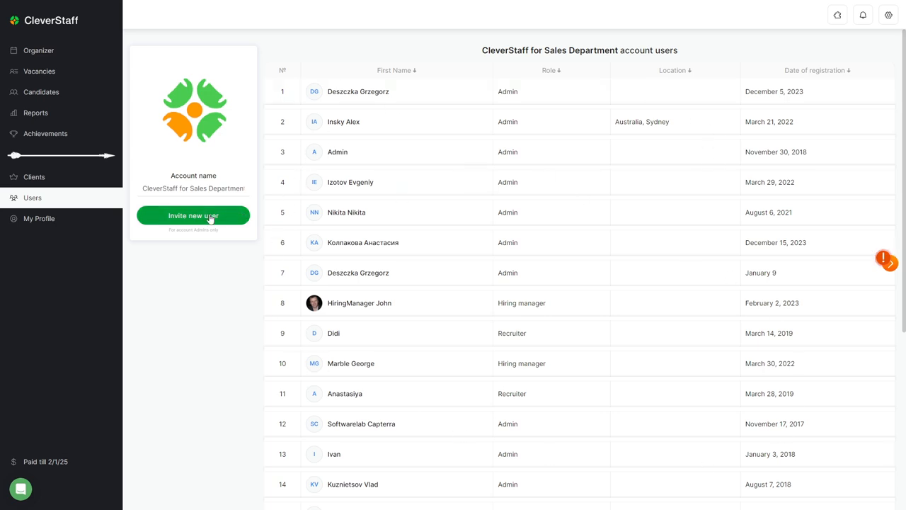
left_click(192, 215)
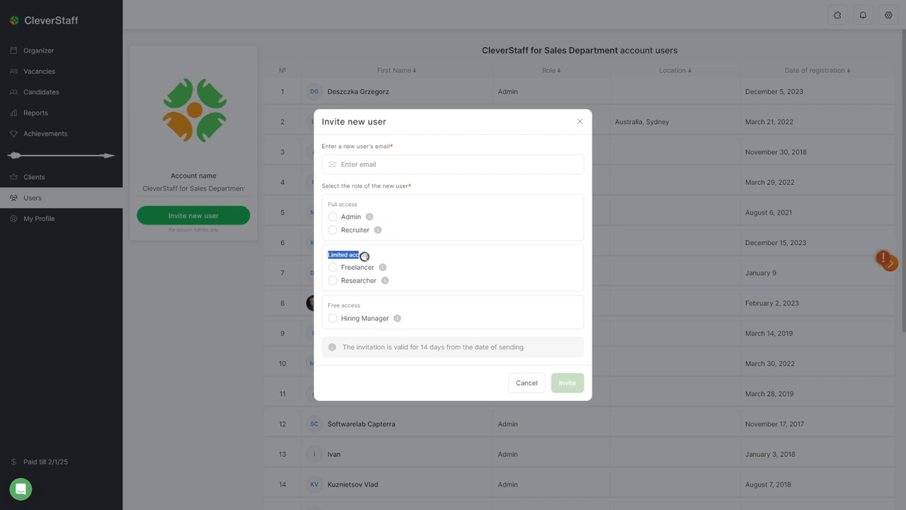
mouse_move(385, 280)
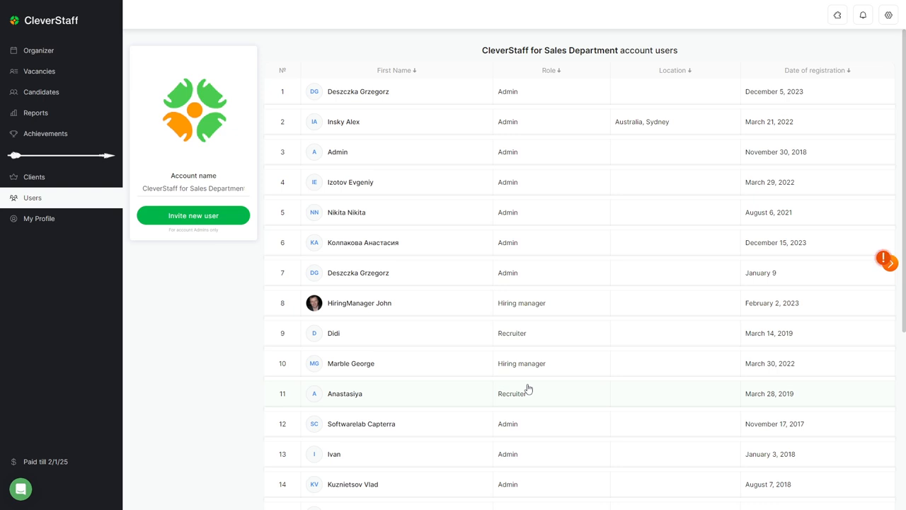
mouse_move(231, 289)
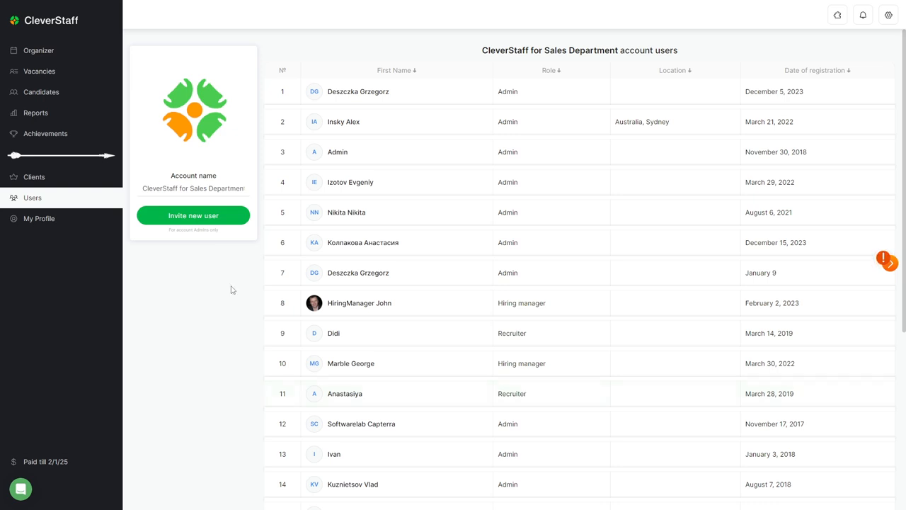
mouse_move(314, 353)
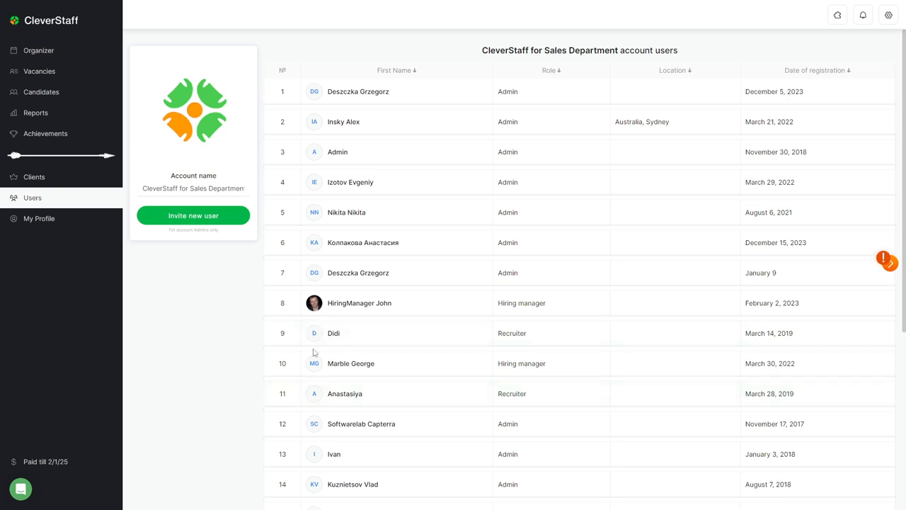
left_click(359, 303)
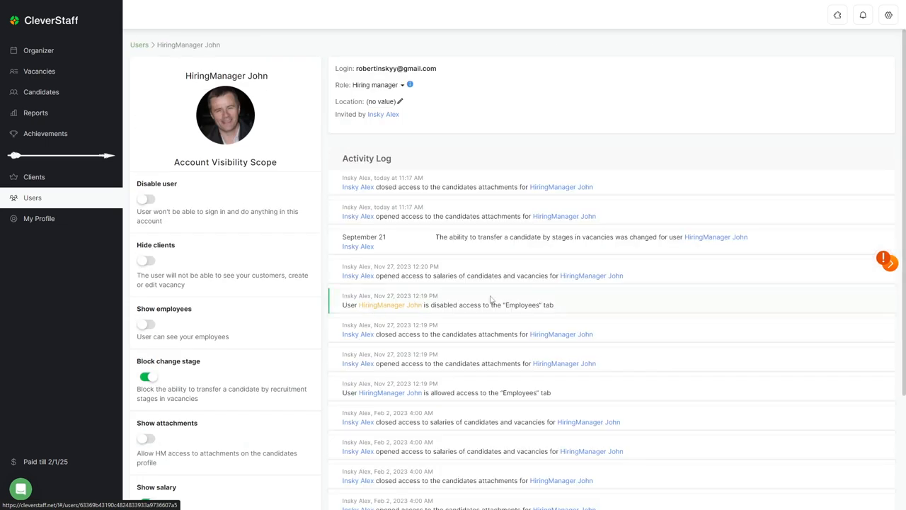
scroll("down", 3)
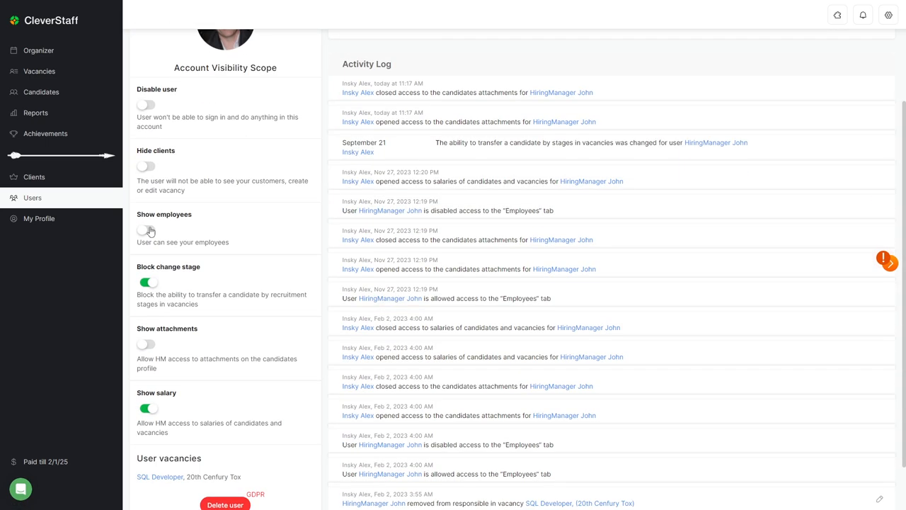
mouse_move(714, 307)
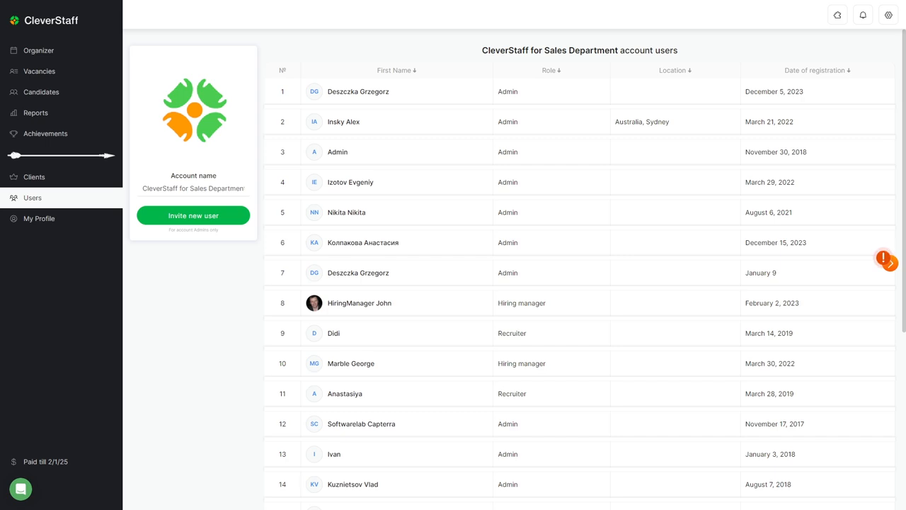
View Insky Alex's own profile with vacancies, two-step verification and activity log.
left_click(342, 121)
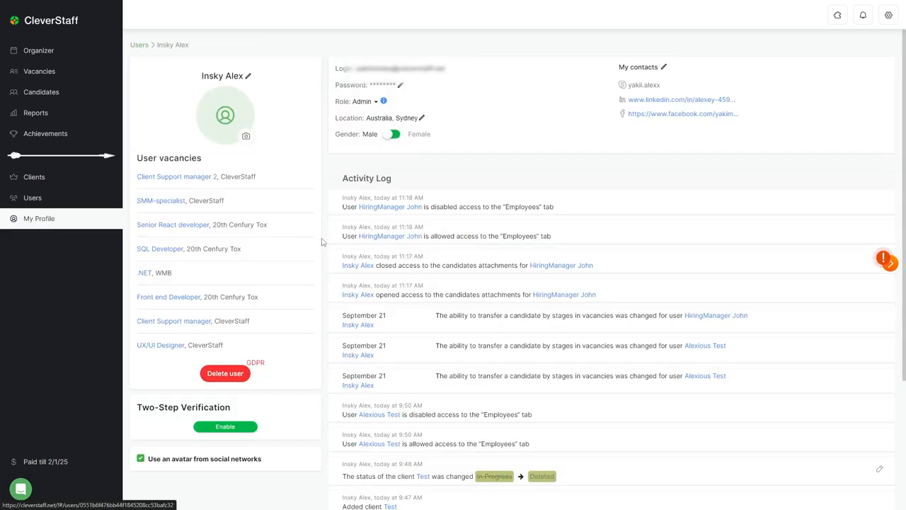
scroll("down", 3)
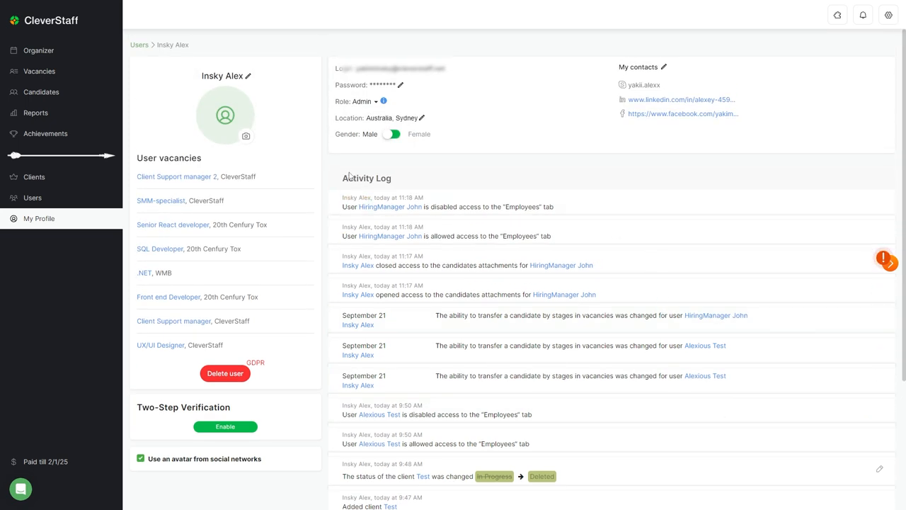
mouse_move(404, 178)
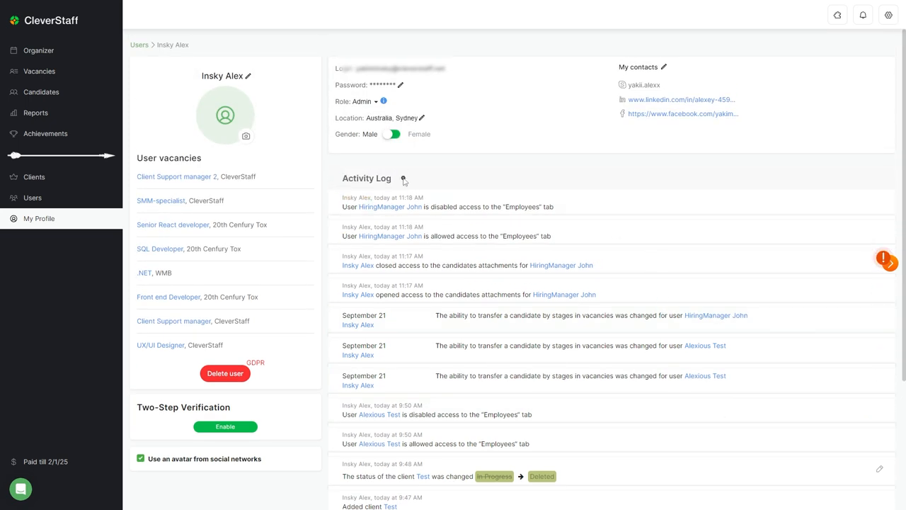
scroll("down", 3)
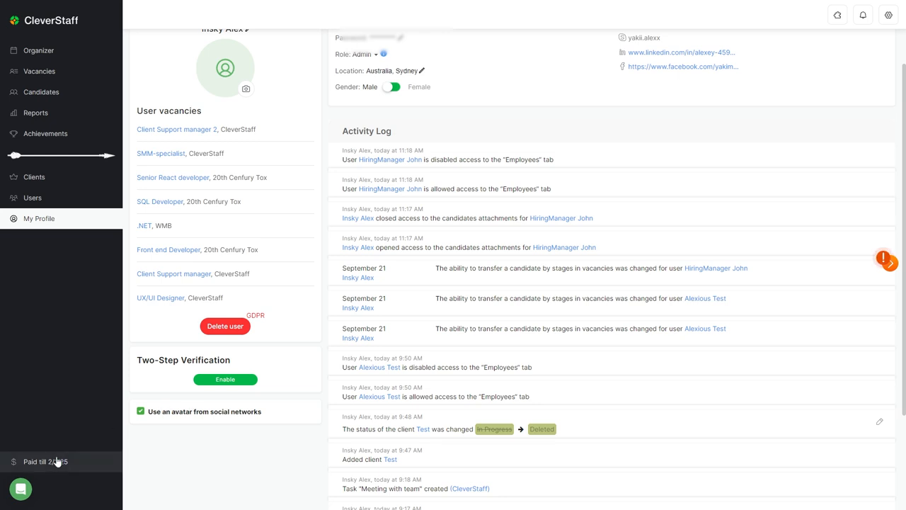
Check the crypto, bank transfer and card payment options, then return to the Organizer overview.
left_click(46, 461)
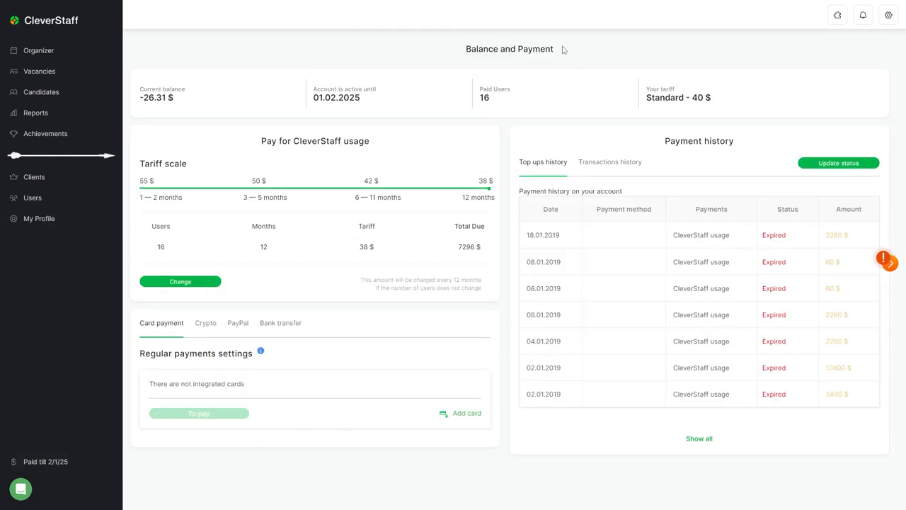
mouse_move(725, 425)
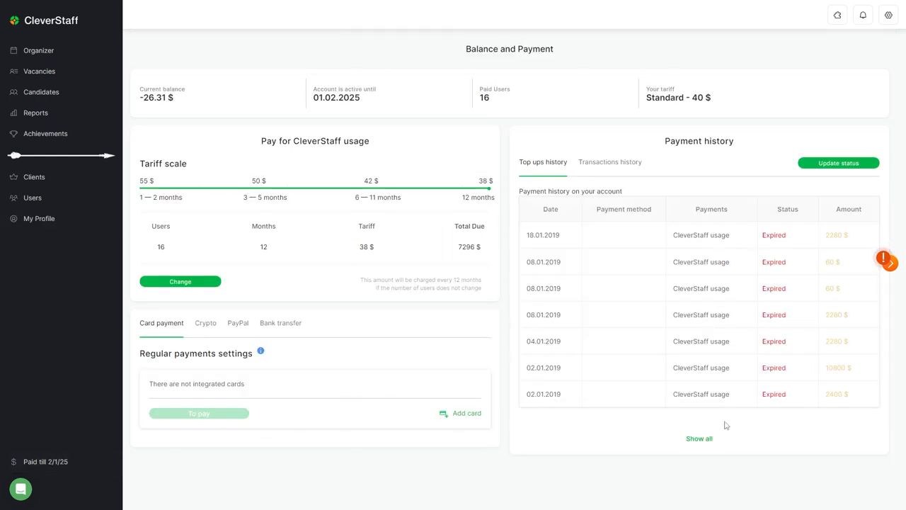
left_click(205, 323)
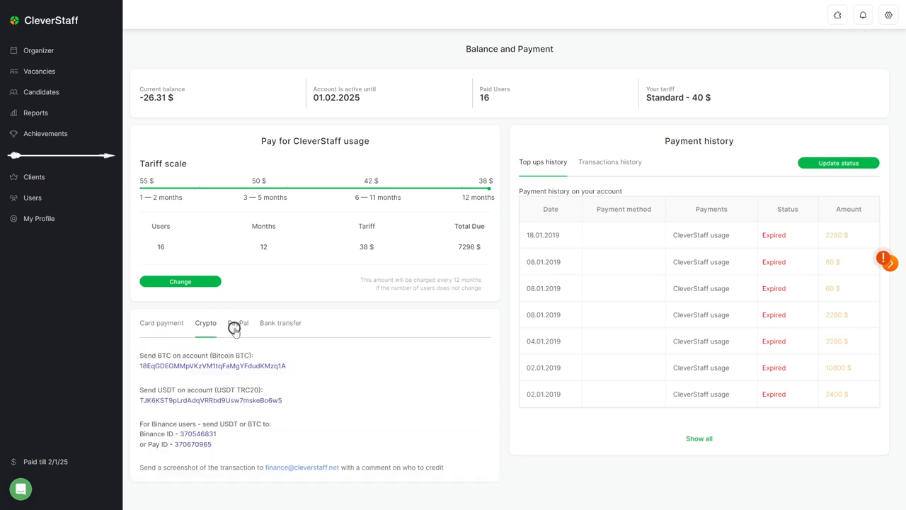
left_click(281, 323)
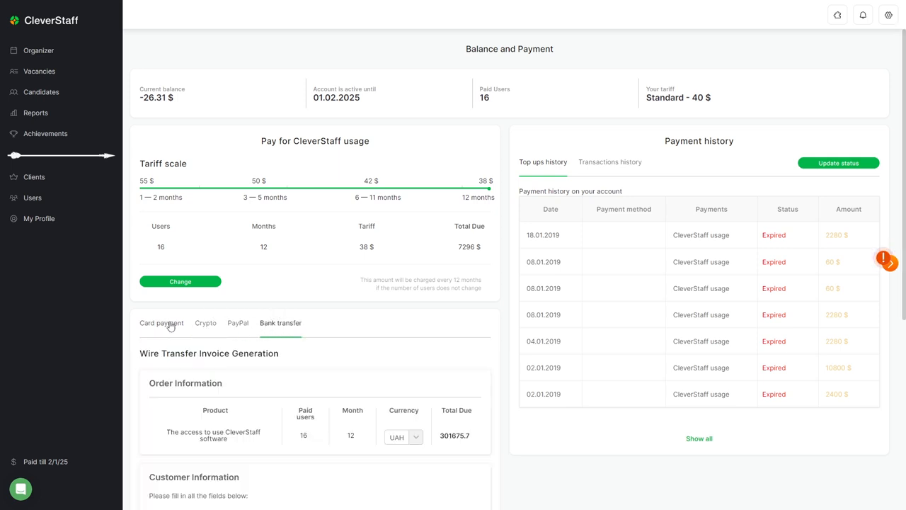
left_click(161, 323)
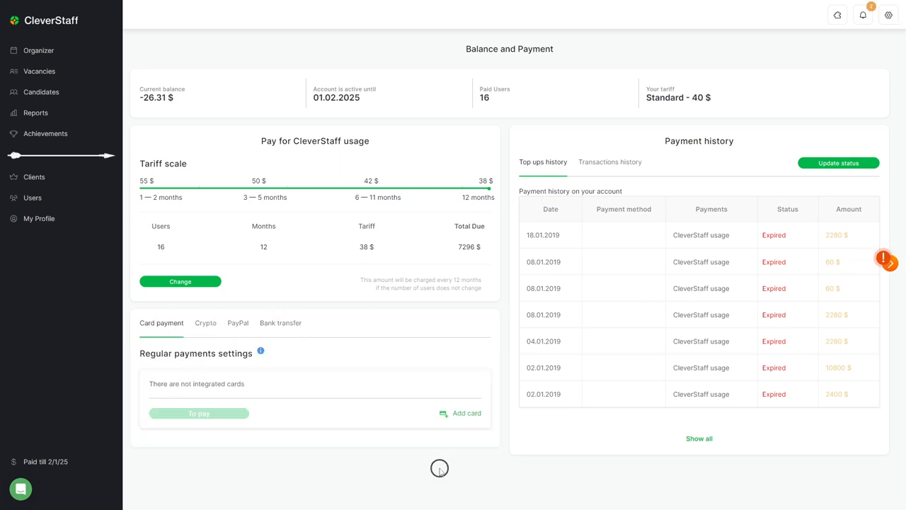
left_click(38, 51)
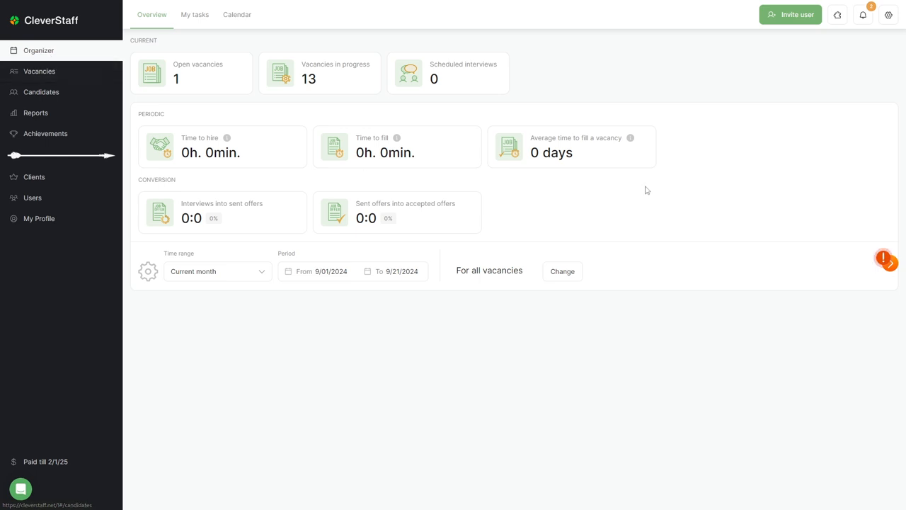
Show the My tasks board, then reach Account settings on the Career page section via the gear menu.
left_click(195, 14)
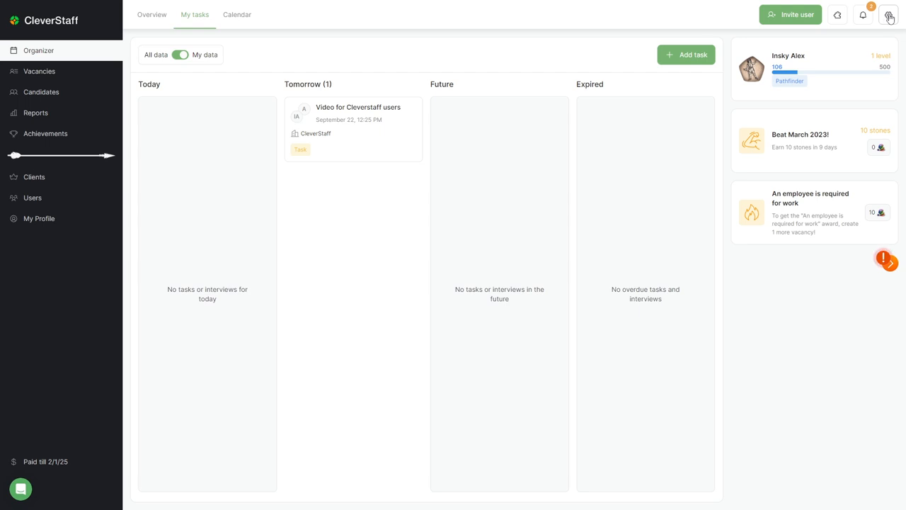
left_click(889, 14)
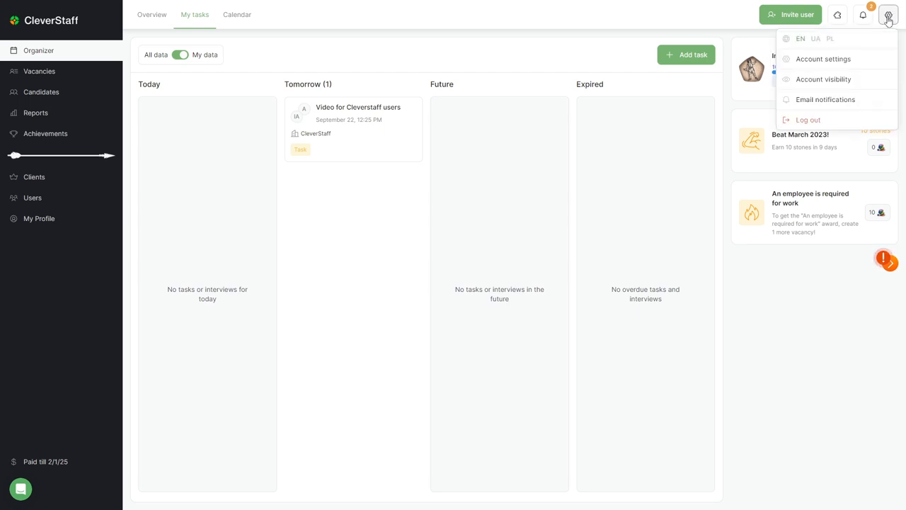
left_click(823, 60)
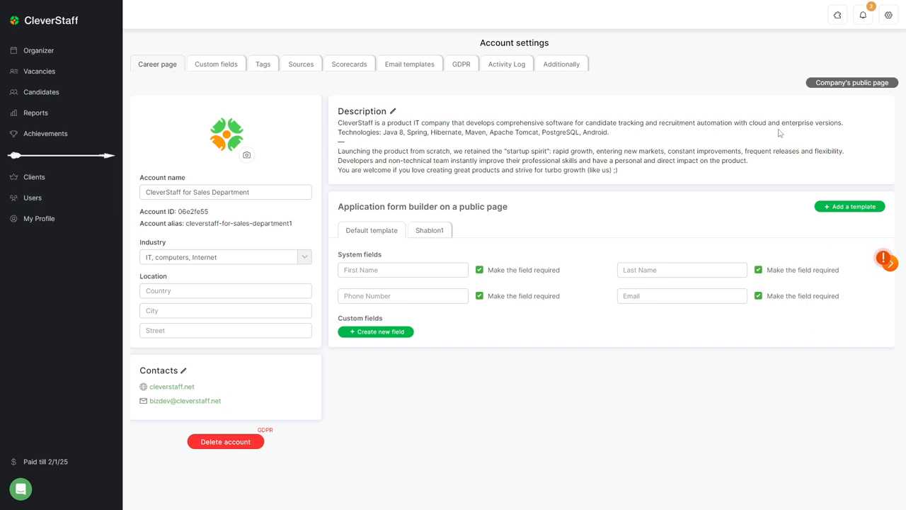
mouse_move(773, 122)
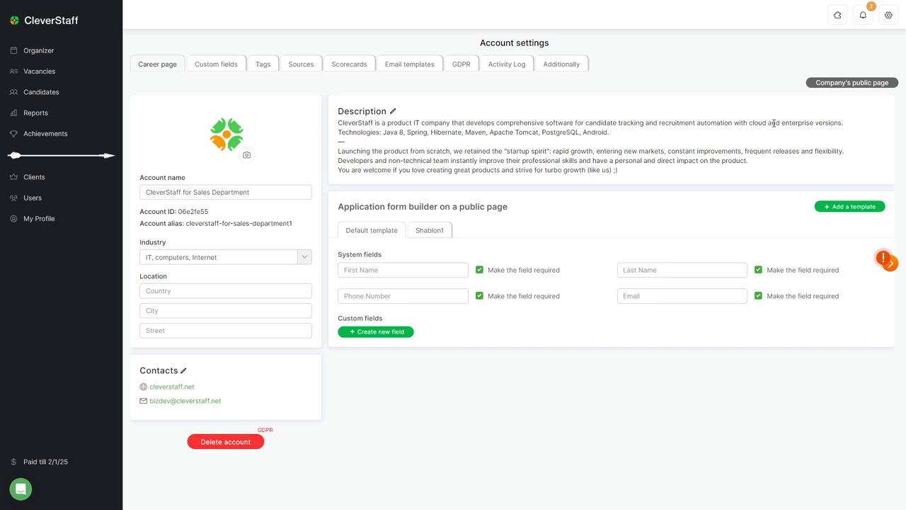
mouse_move(377, 122)
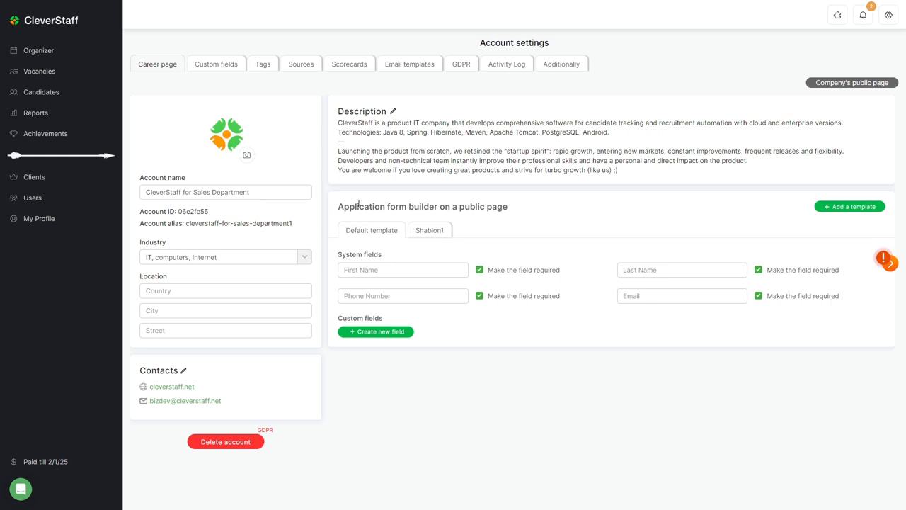
mouse_move(349, 91)
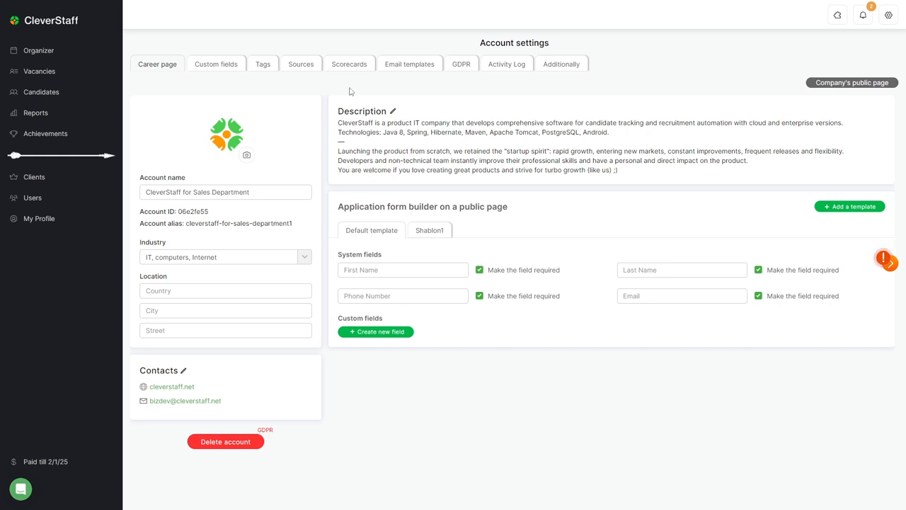
mouse_move(215, 64)
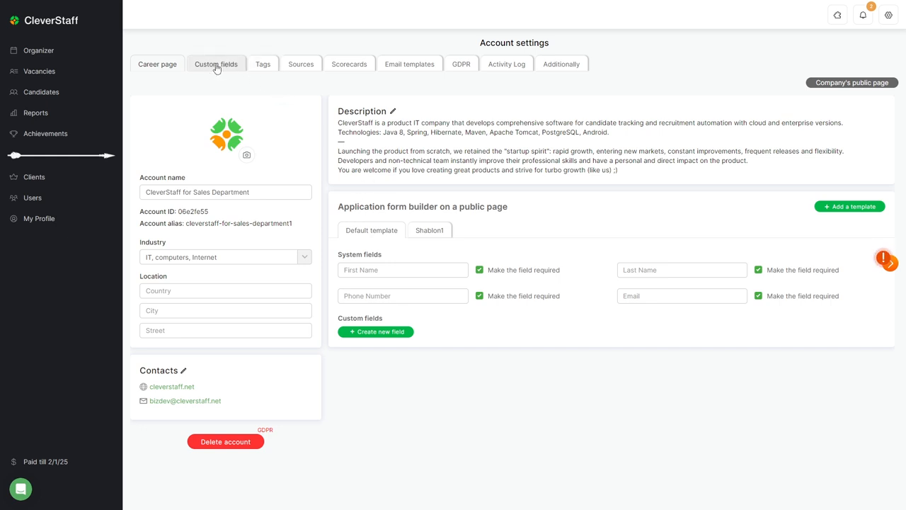
Go through the Custom fields, Tags, Sources, Email templates and GDPR settings sections in turn.
left_click(215, 64)
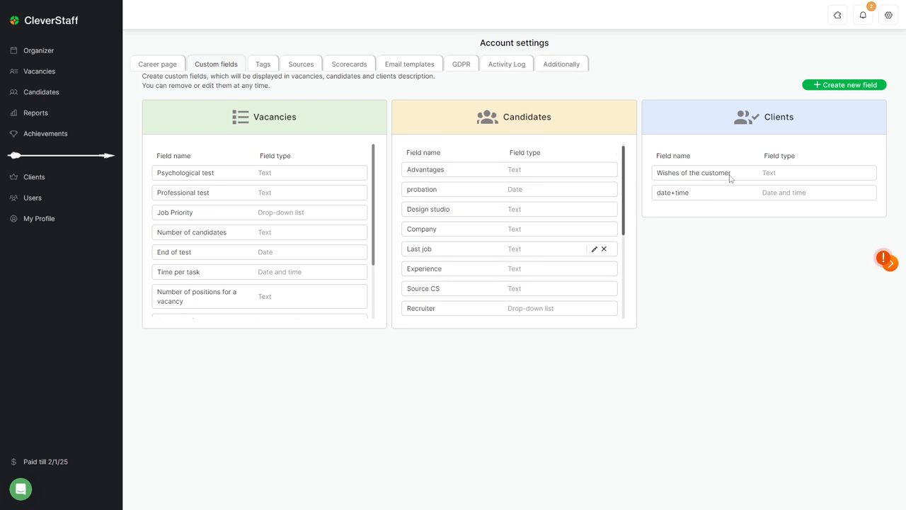
left_click(300, 64)
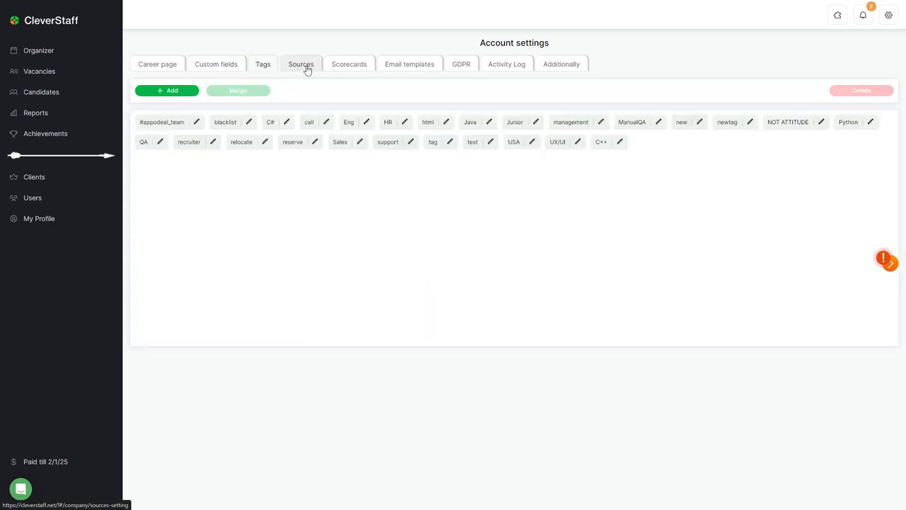
left_click(300, 64)
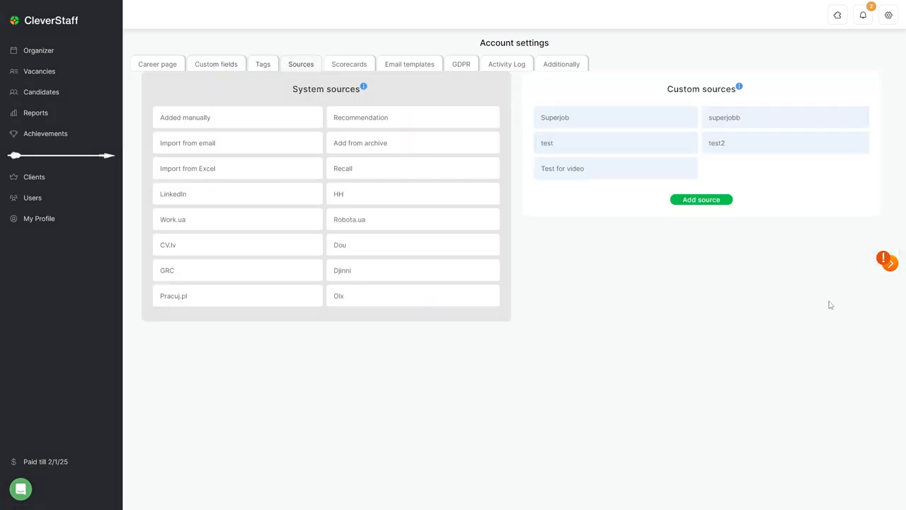
left_click(409, 64)
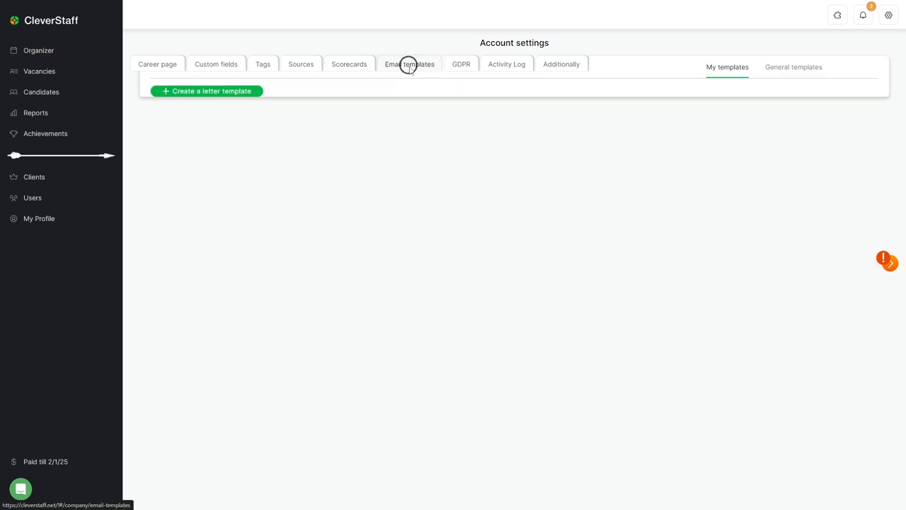
left_click(461, 64)
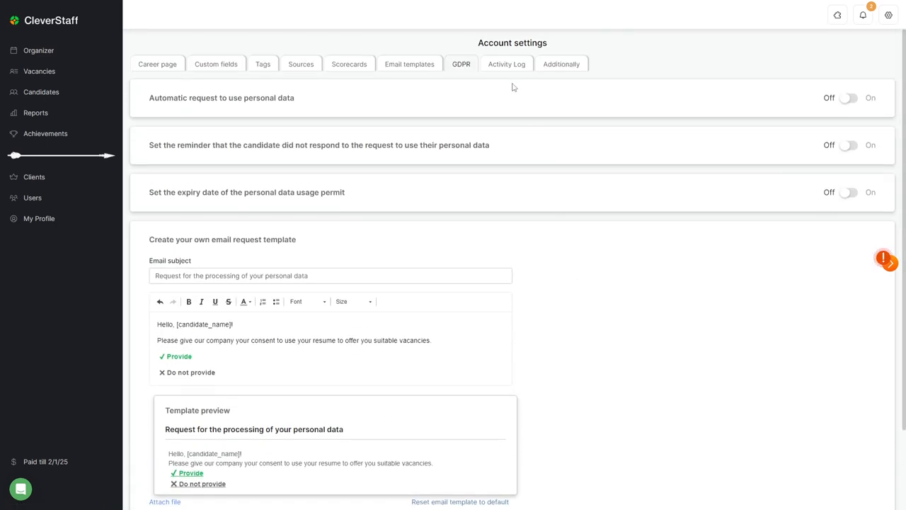
left_click(507, 64)
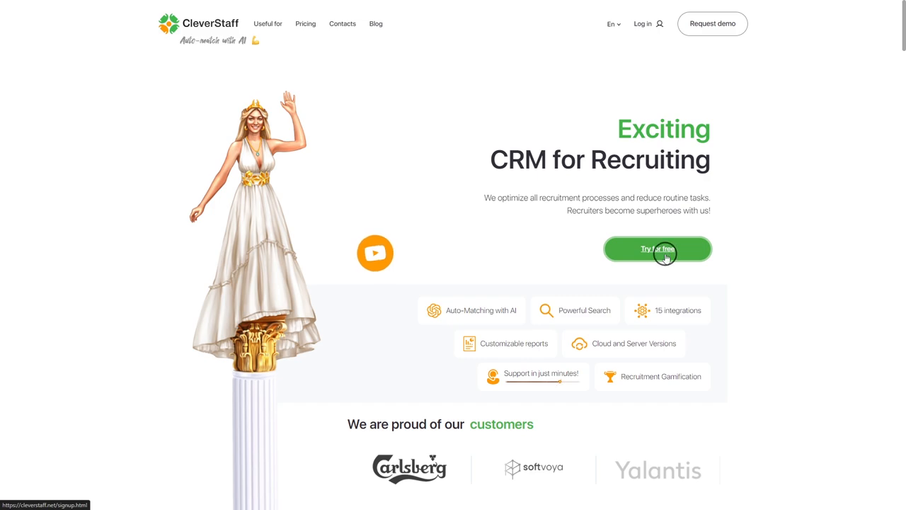
Start a free trial sign-up, reaching the empty Create your account form.
left_click(657, 249)
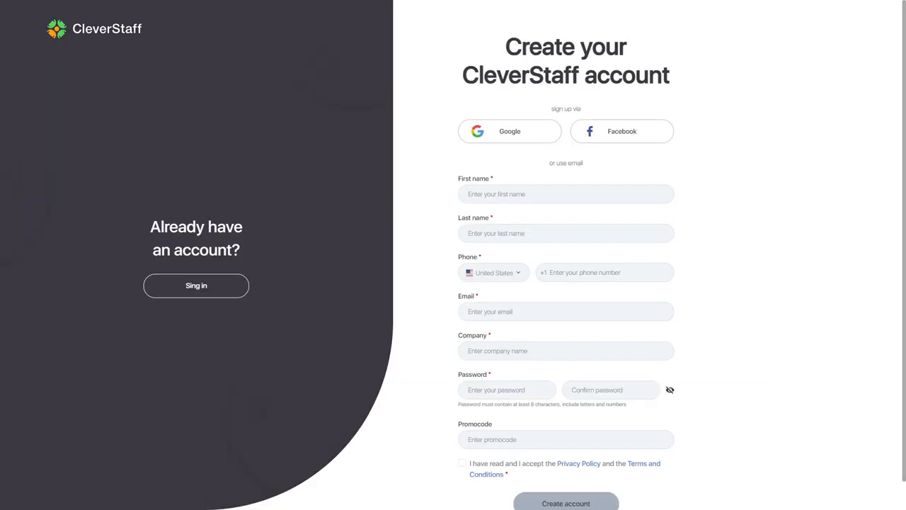